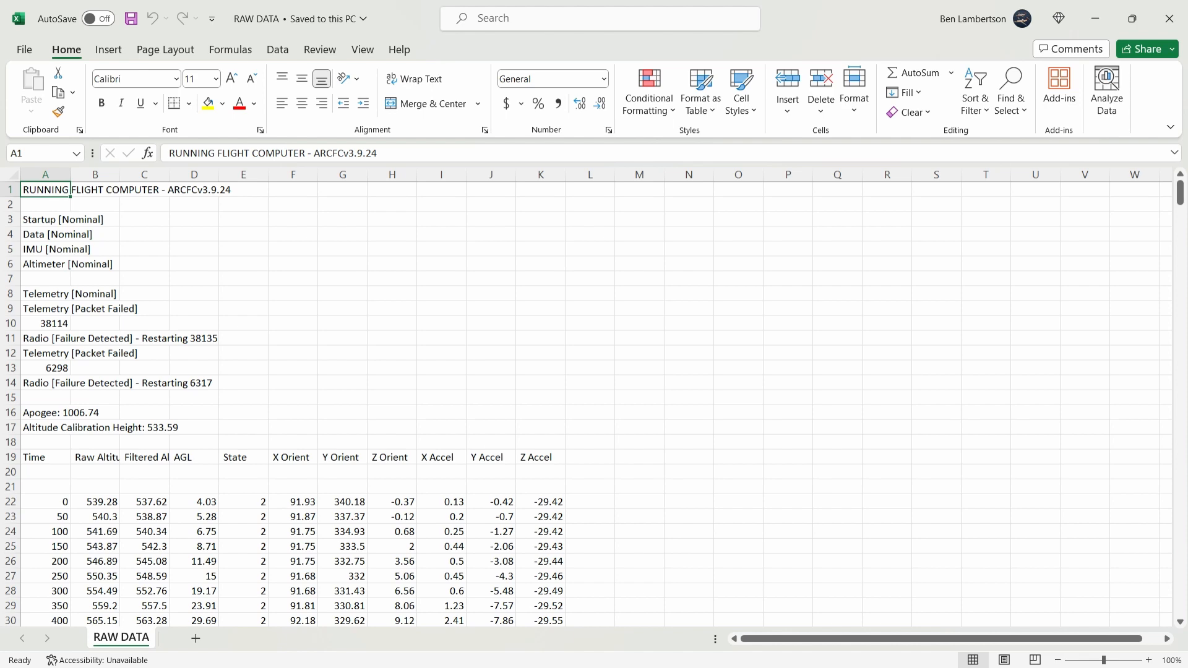
# - Switch to the organized 10-3-23 flight log workbook and scroll across its columns
pyautogui.scroll(-3)
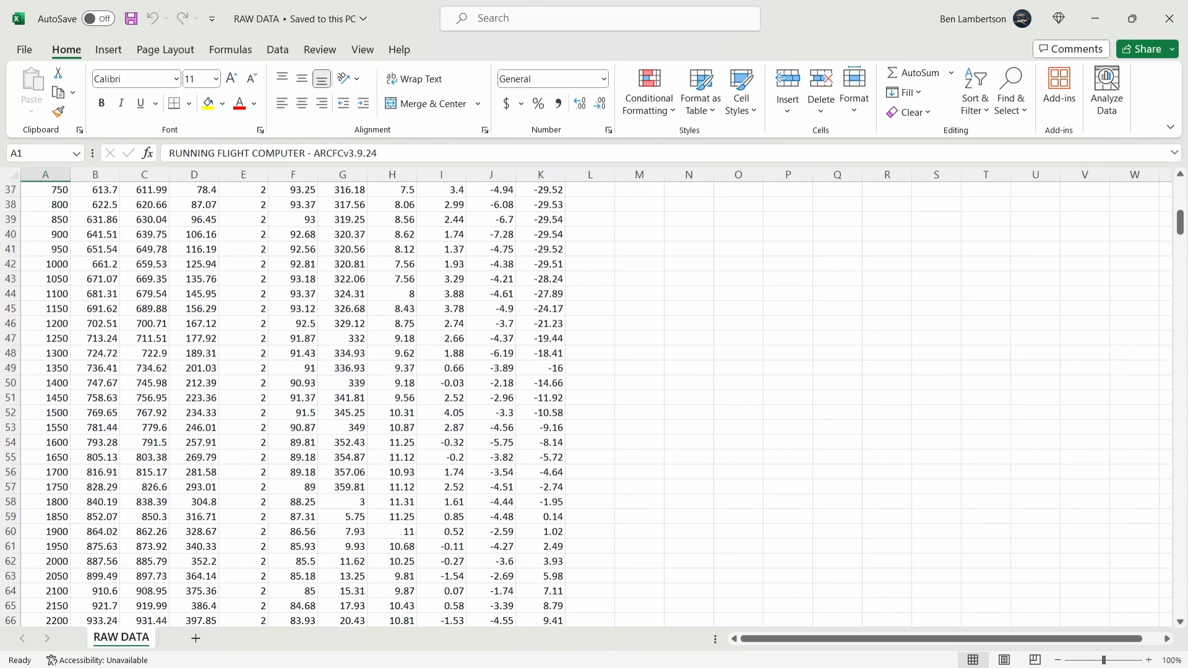
pyautogui.scroll(-3)
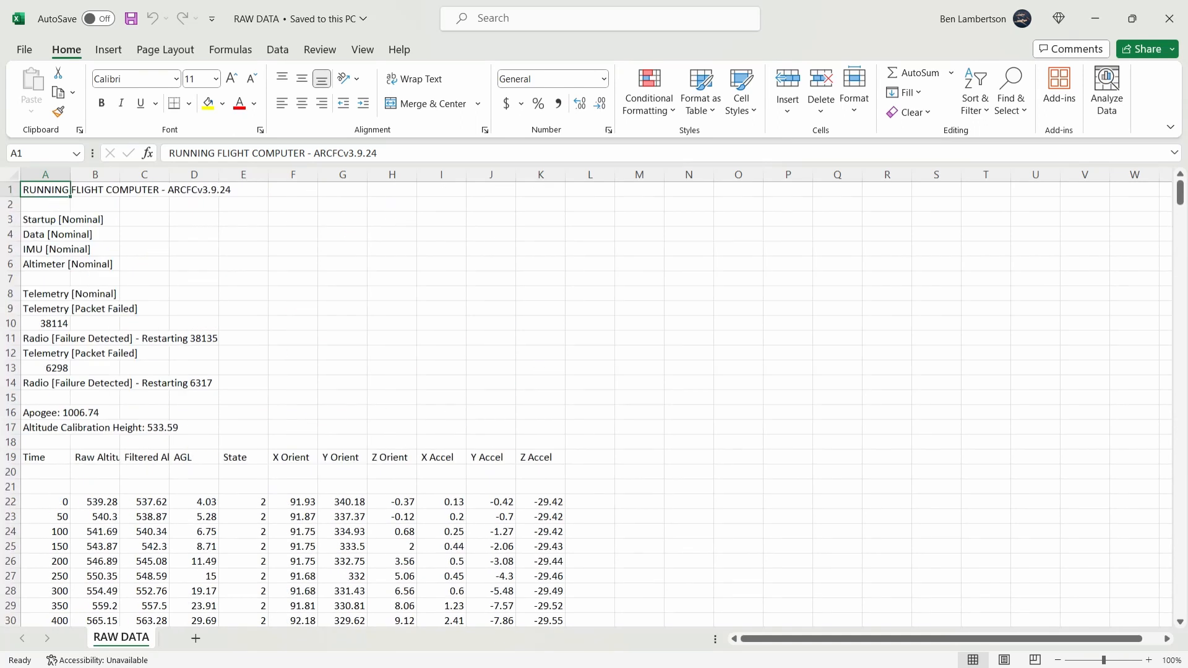
pyautogui.click(113, 637)
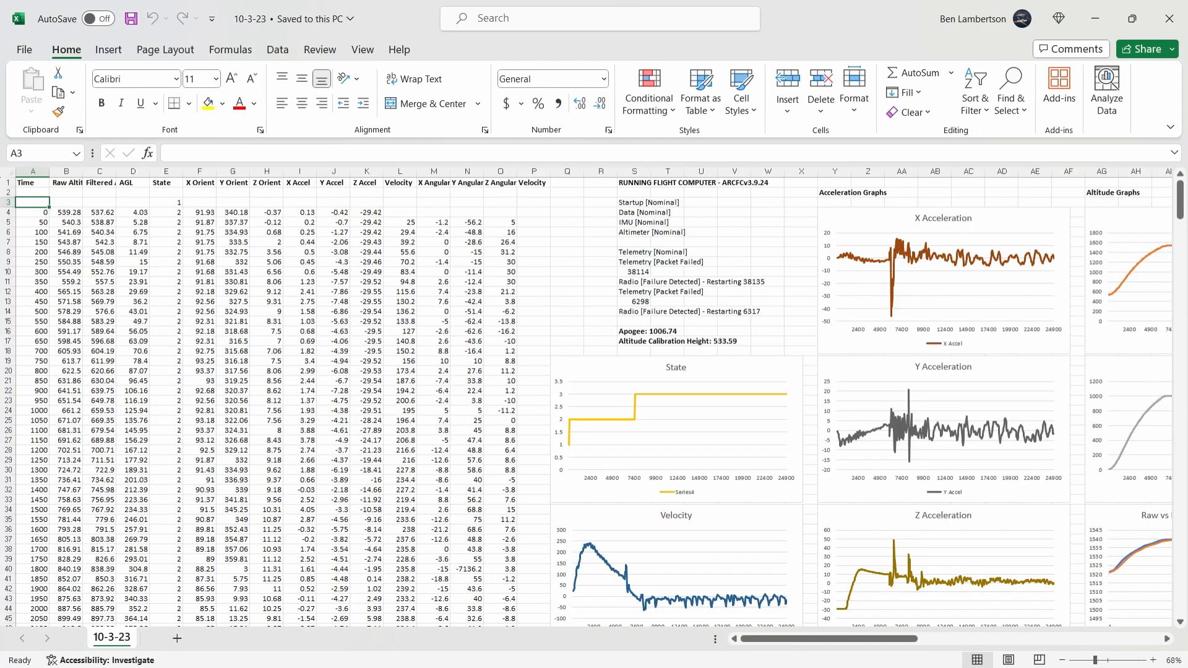
pyautogui.click(600, 271)
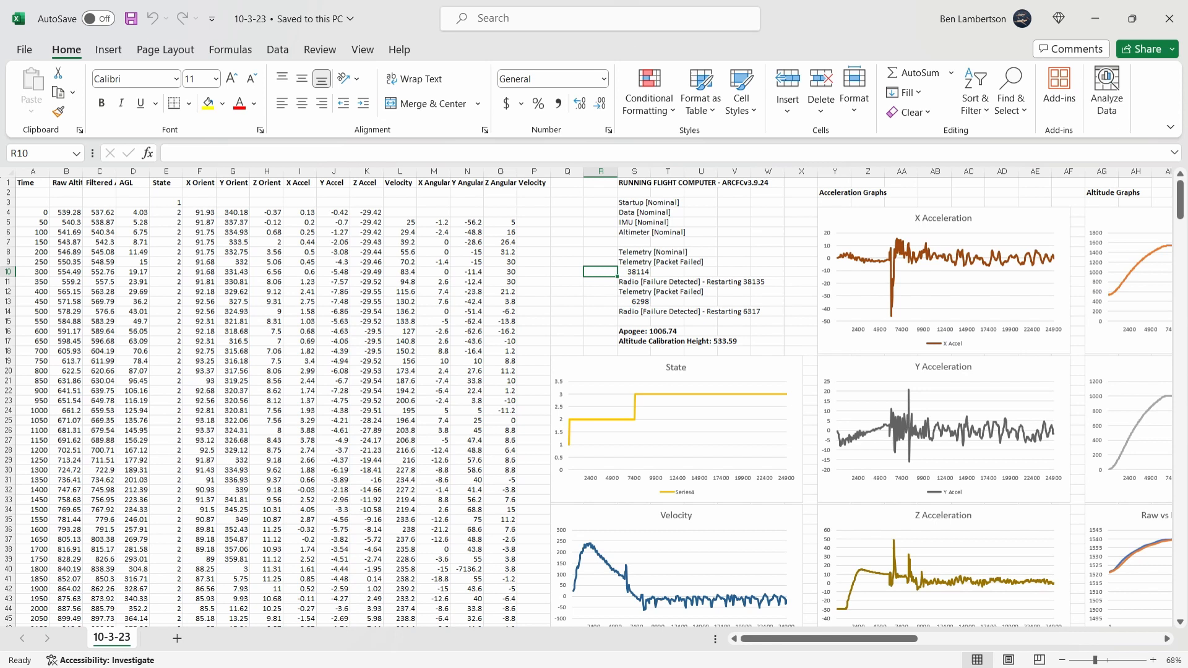
pyautogui.hscroll(3)
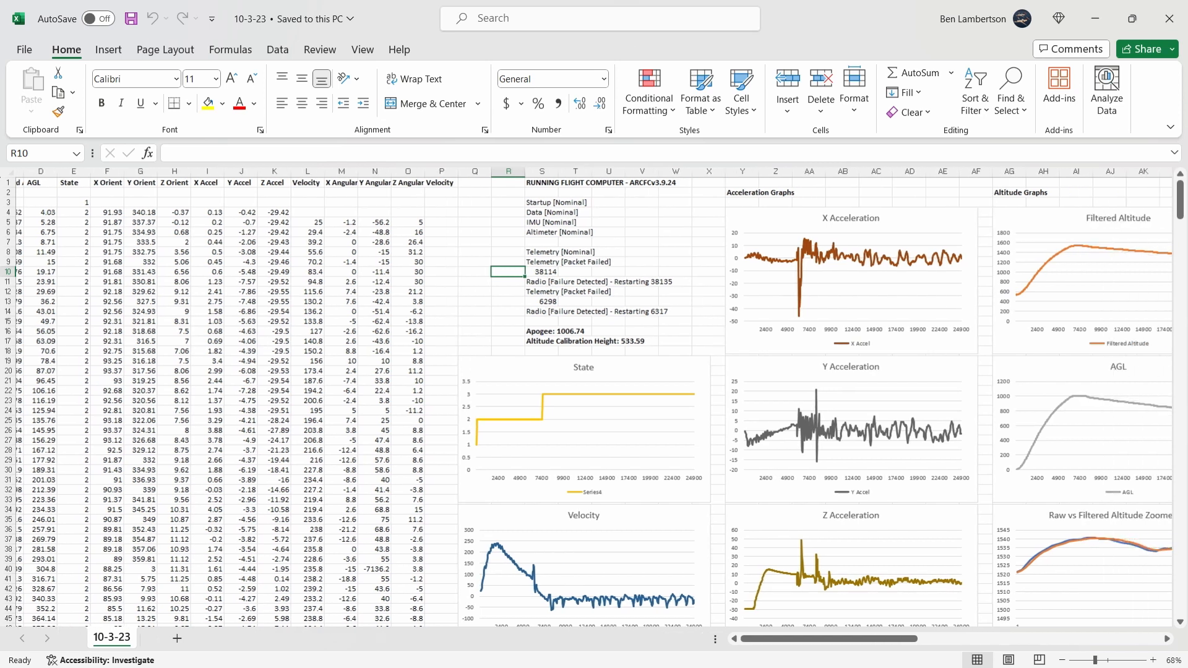
pyautogui.hscroll(3)
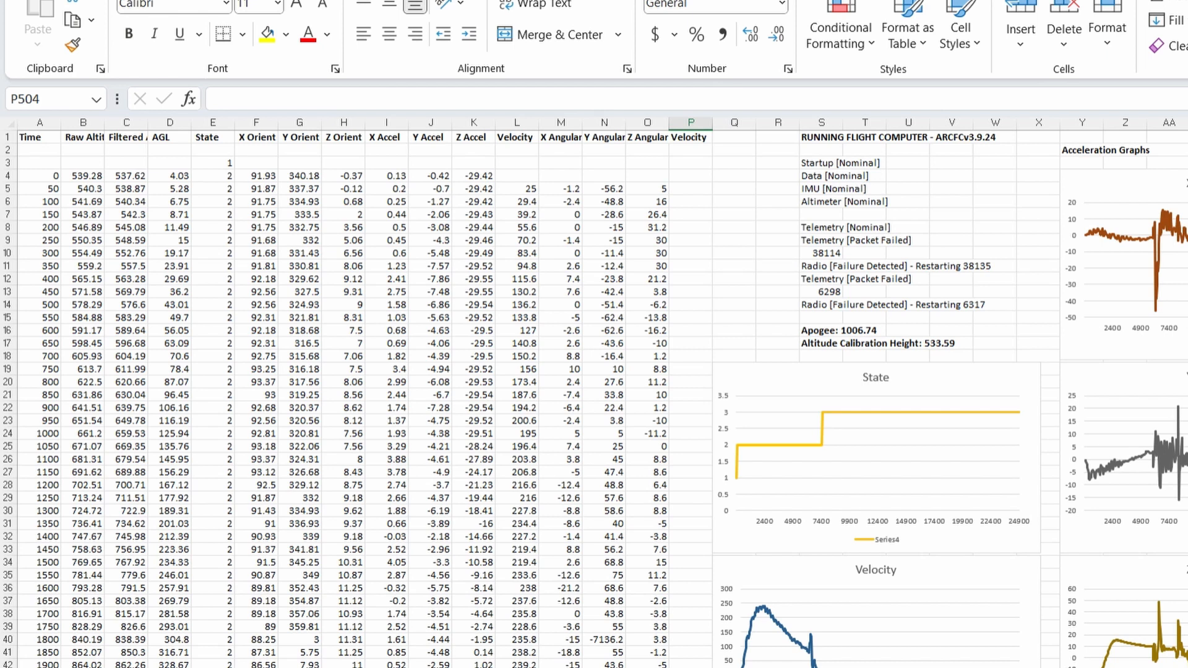
# - Select the header rows of columns A to K, then scroll down to the last data row
pyautogui.click(39, 138)
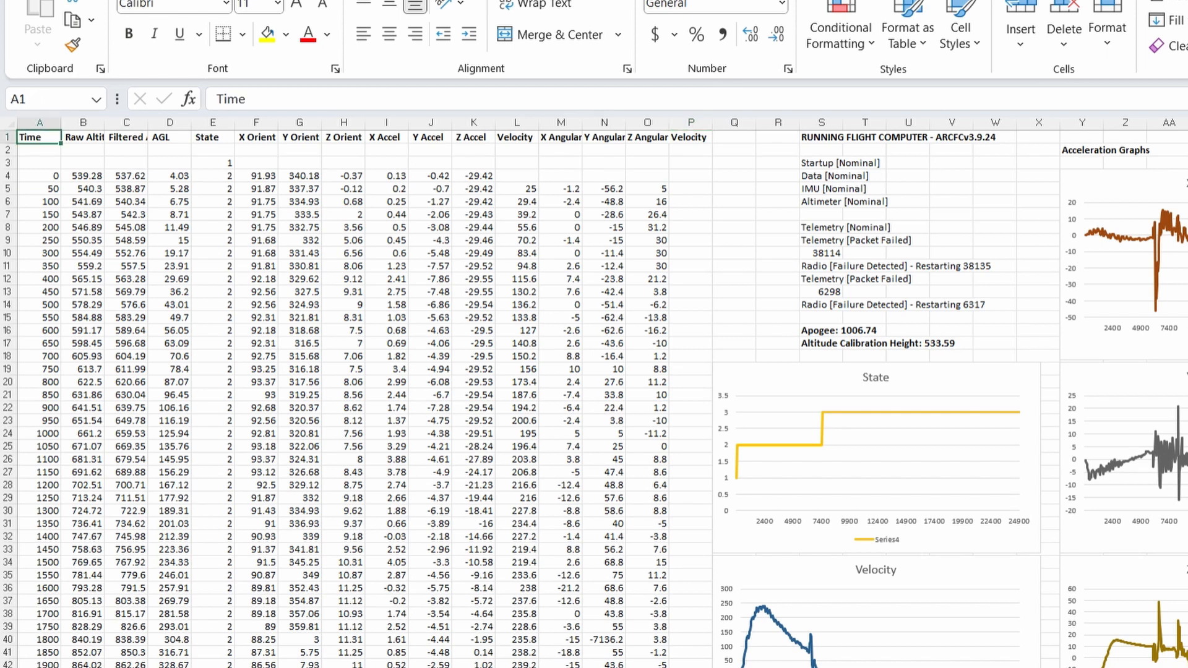
pyautogui.moveTo(40, 136); pyautogui.dragTo(429, 150)
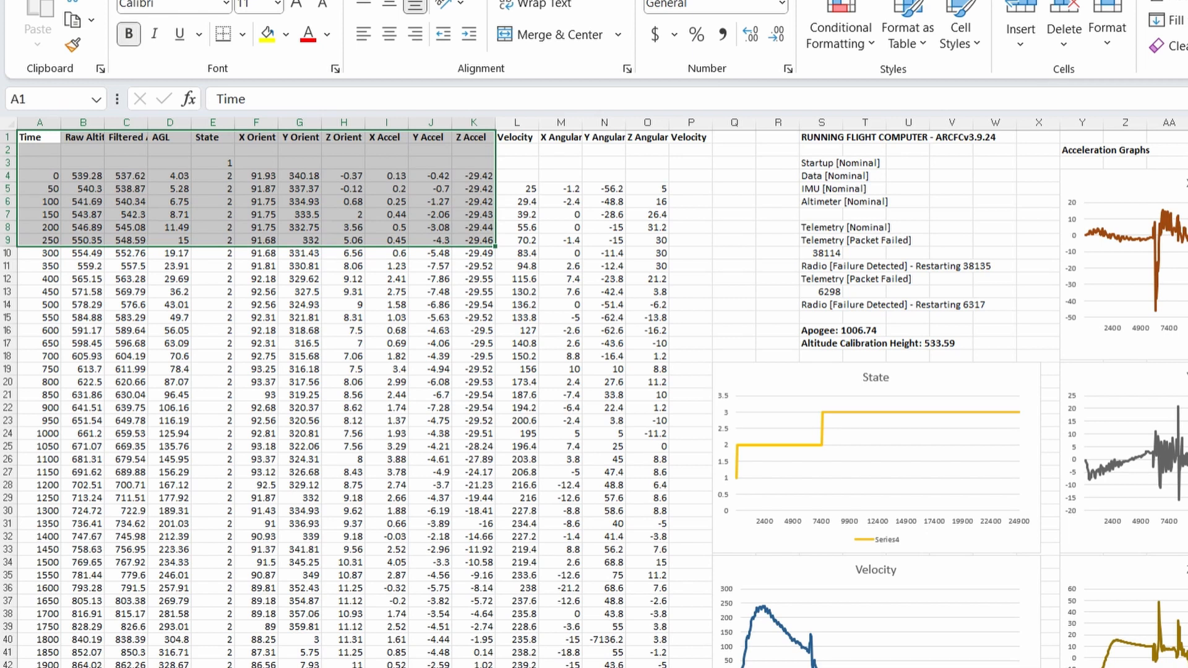
pyautogui.click(472, 394)
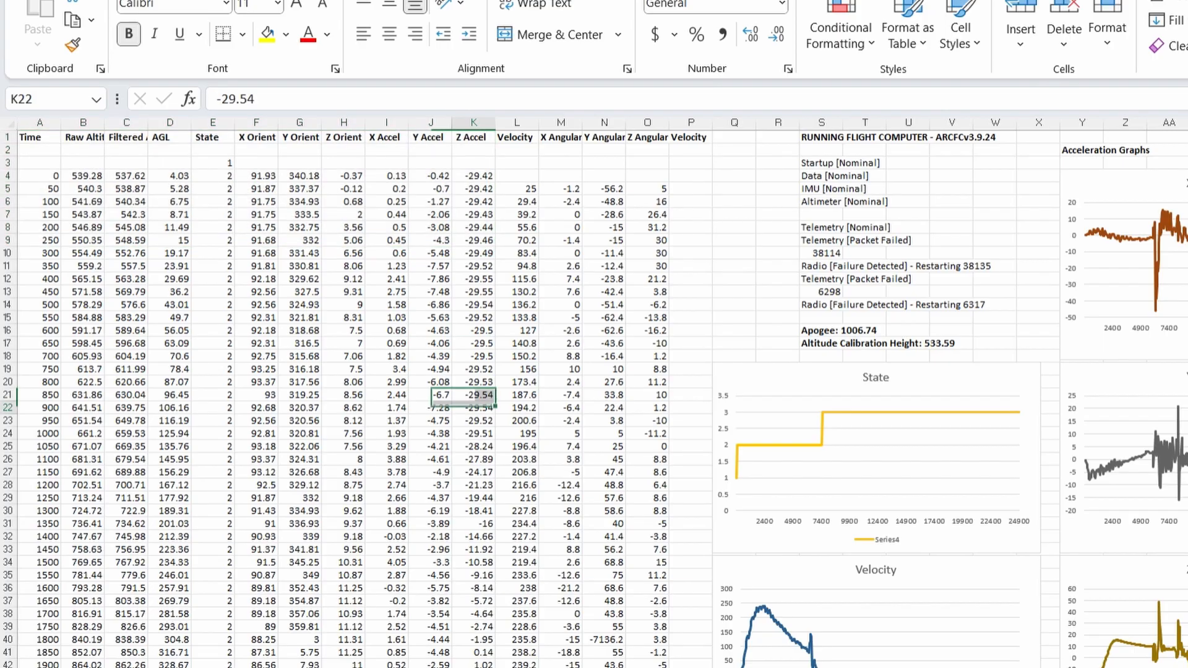
pyautogui.scroll(-3)
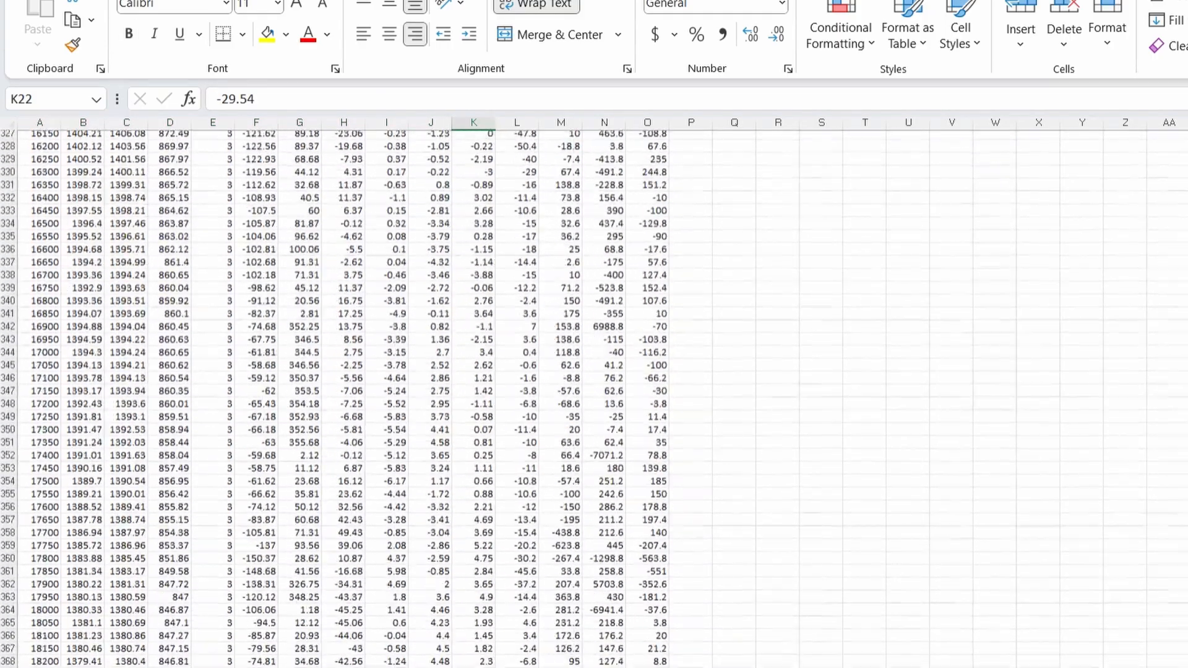
pyautogui.scroll(-3)
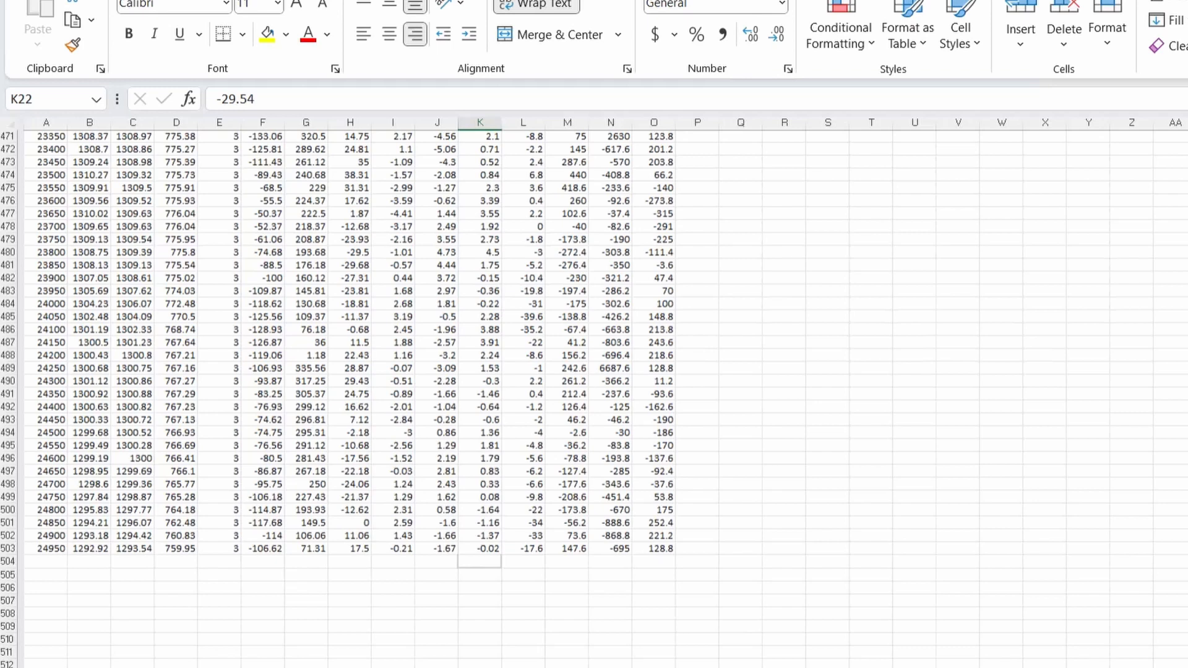
pyautogui.scroll(-3)
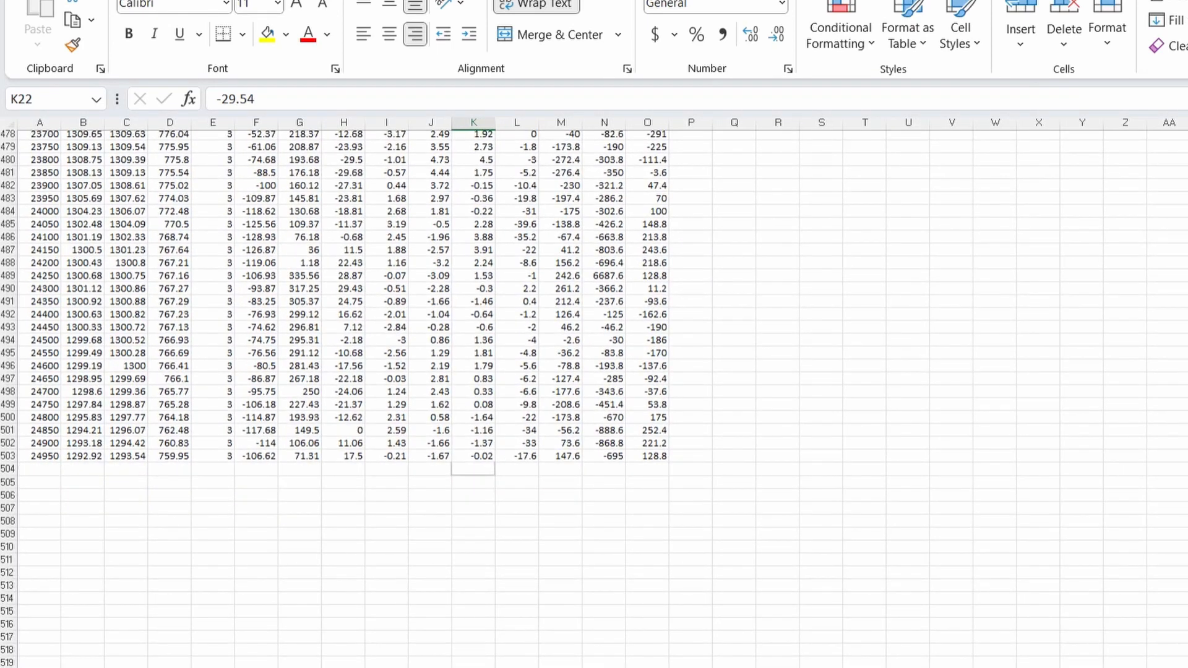
pyautogui.click(626, 451)
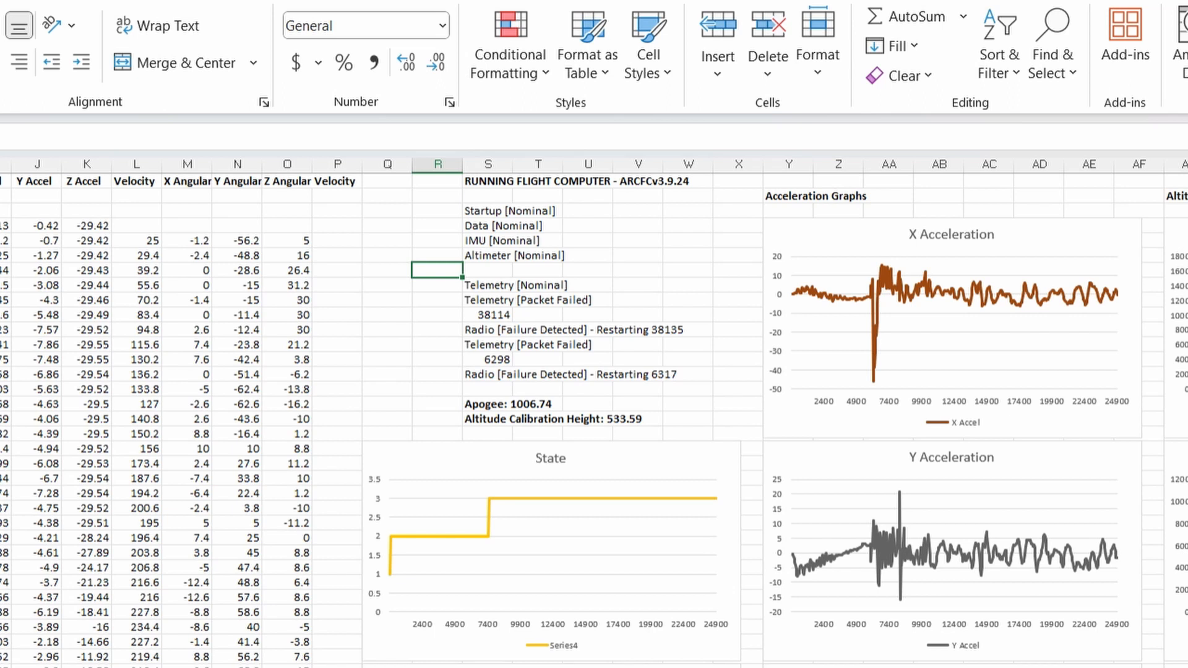
pyautogui.click(487, 209)
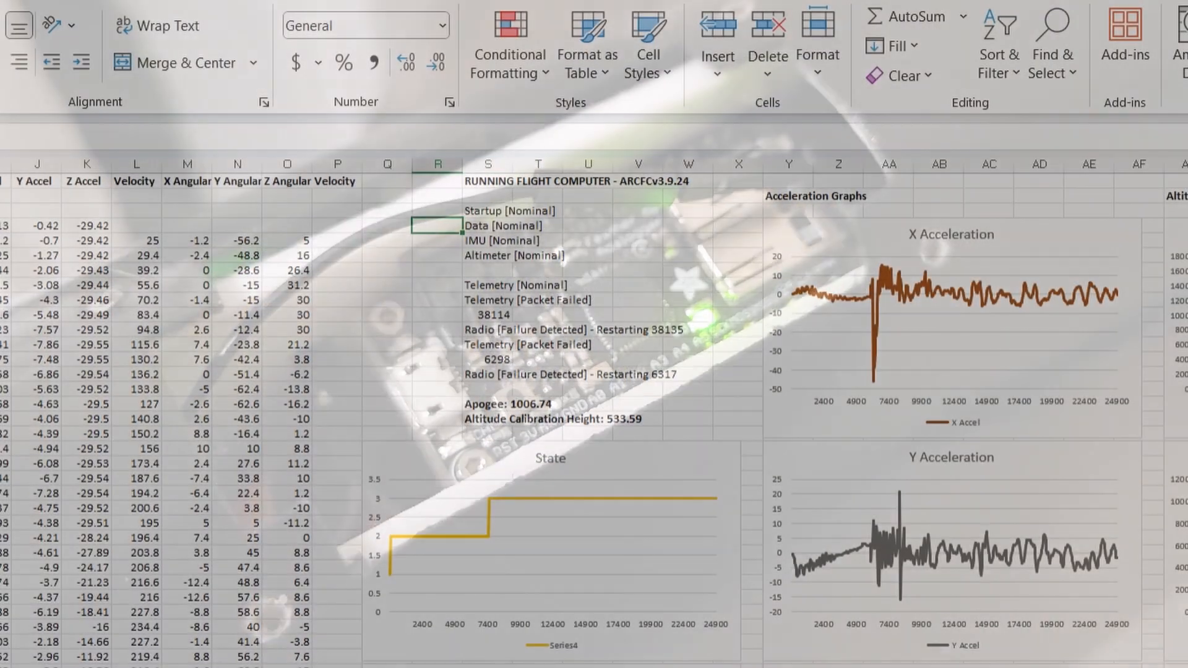
pyautogui.click(487, 211)
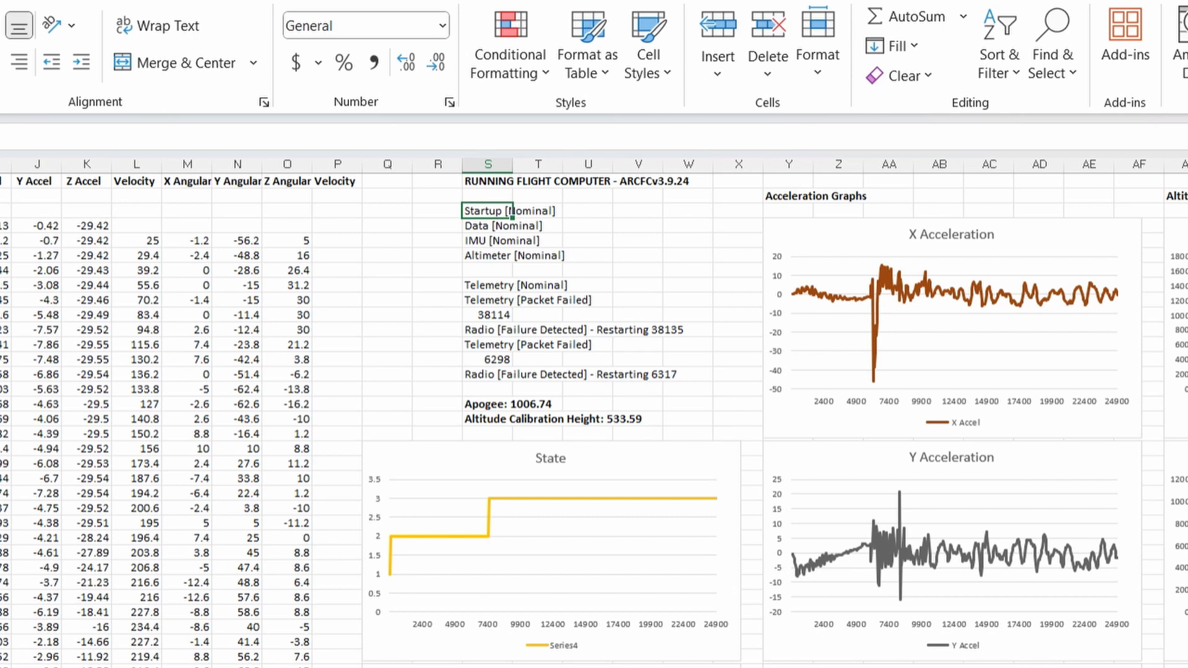
pyautogui.click(487, 284)
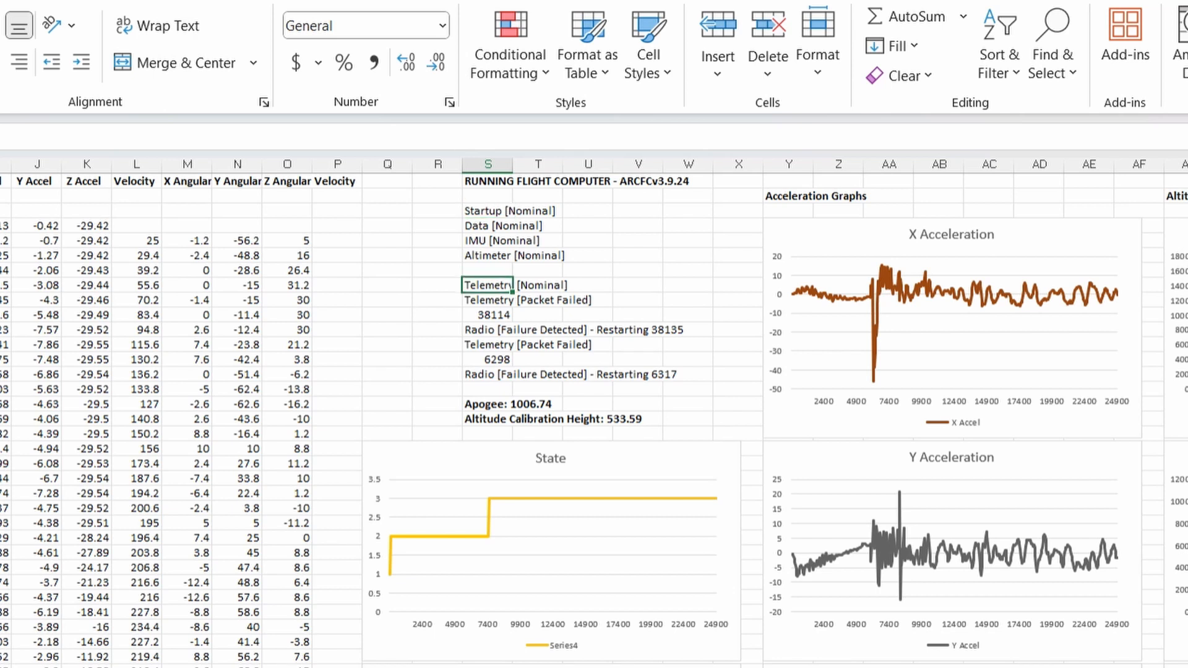
pyautogui.click(487, 299)
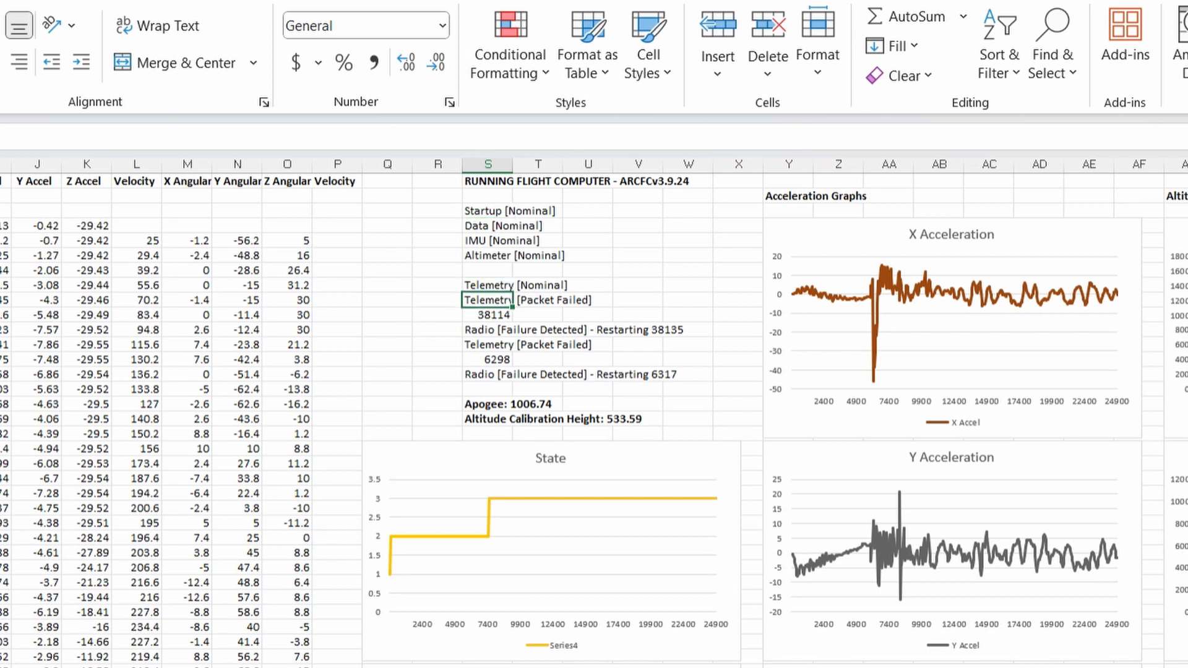
pyautogui.click(487, 330)
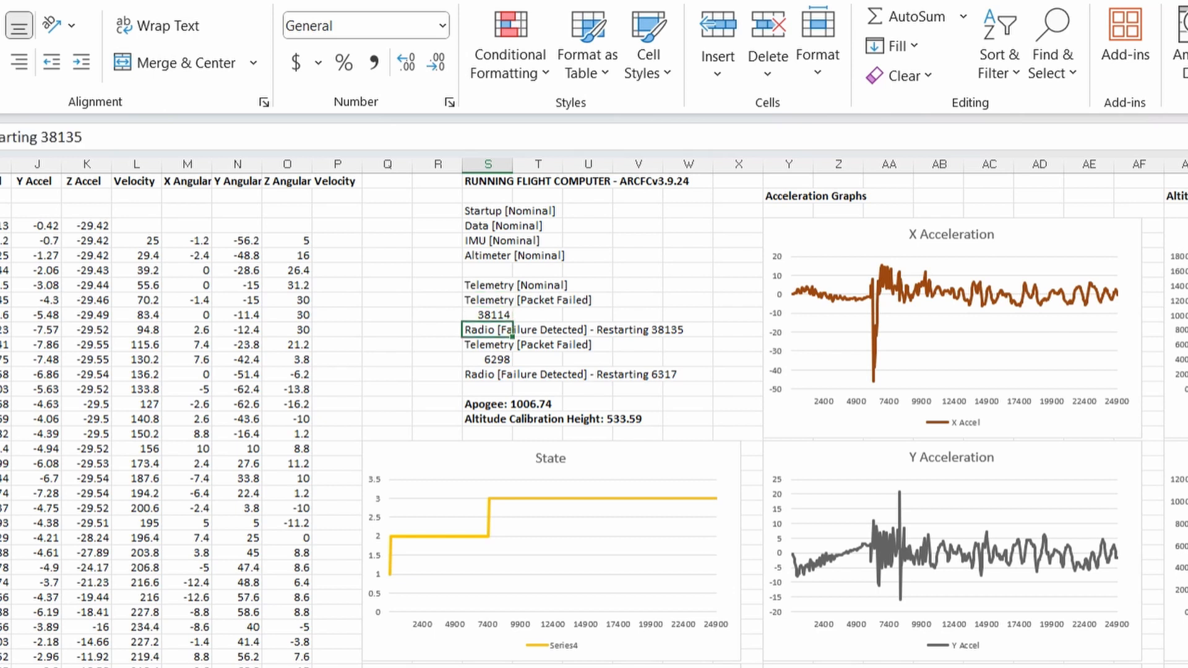
pyautogui.click(387, 345)
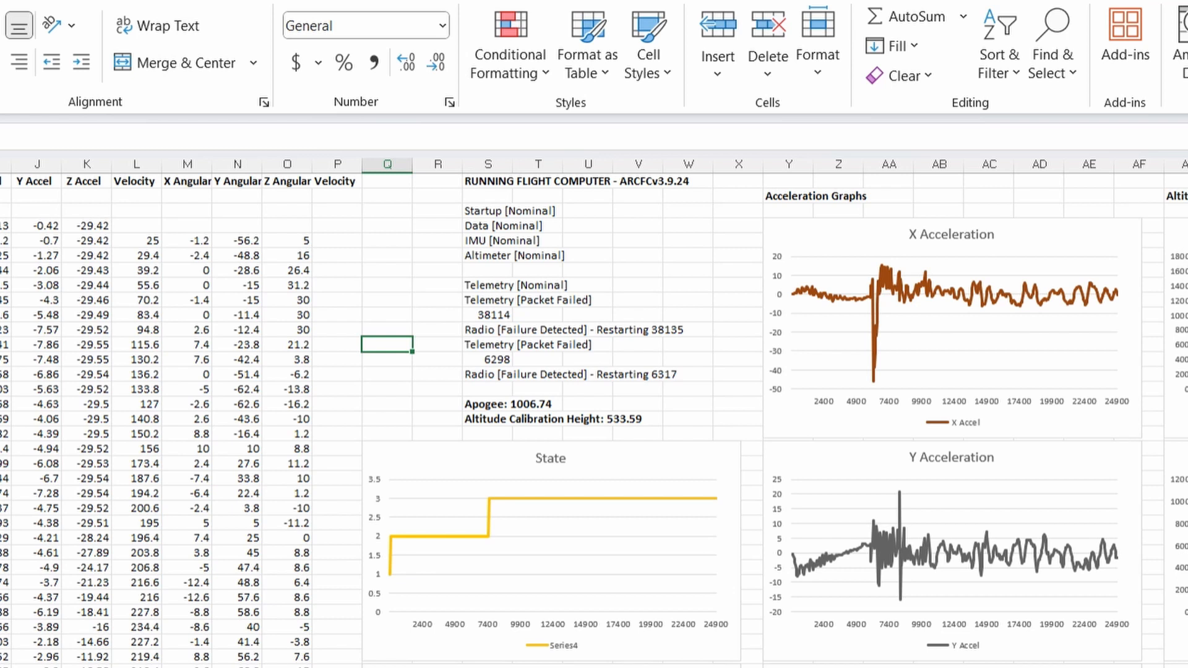
pyautogui.click(487, 404)
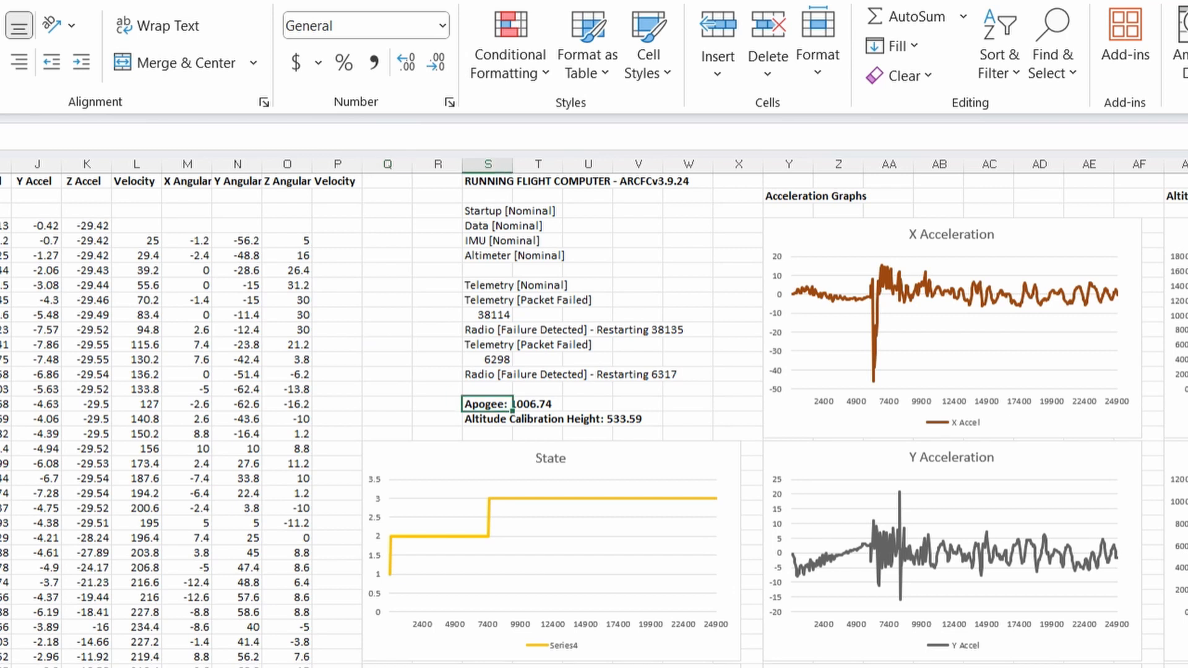
pyautogui.click(536, 404)
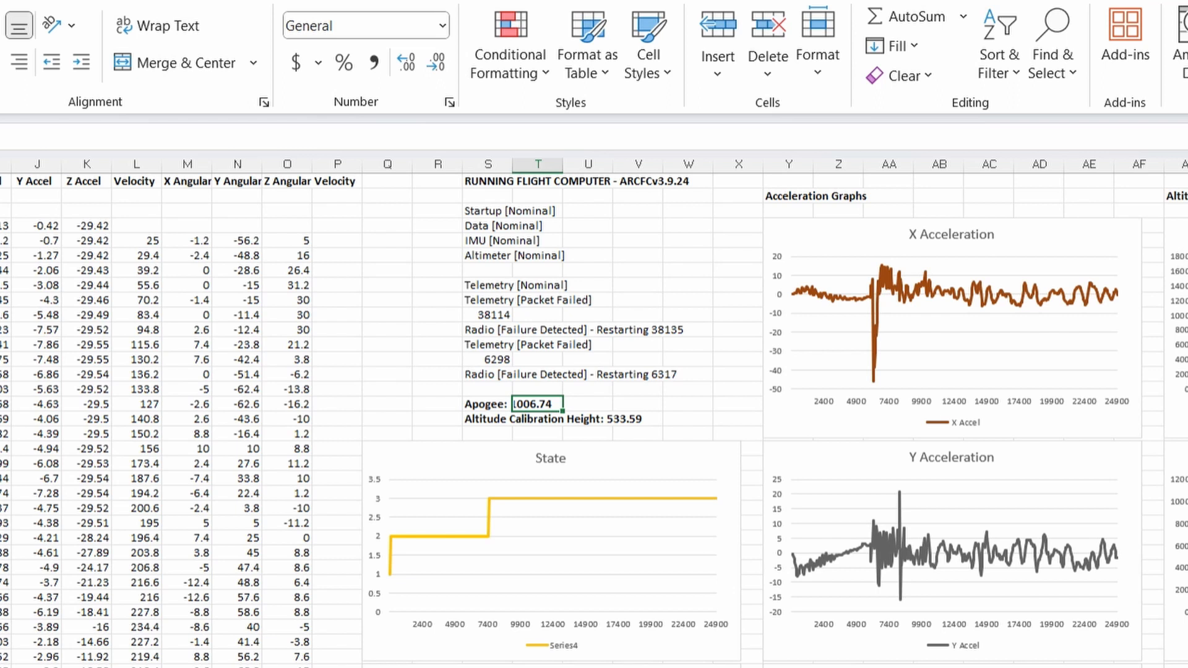
pyautogui.click(487, 419)
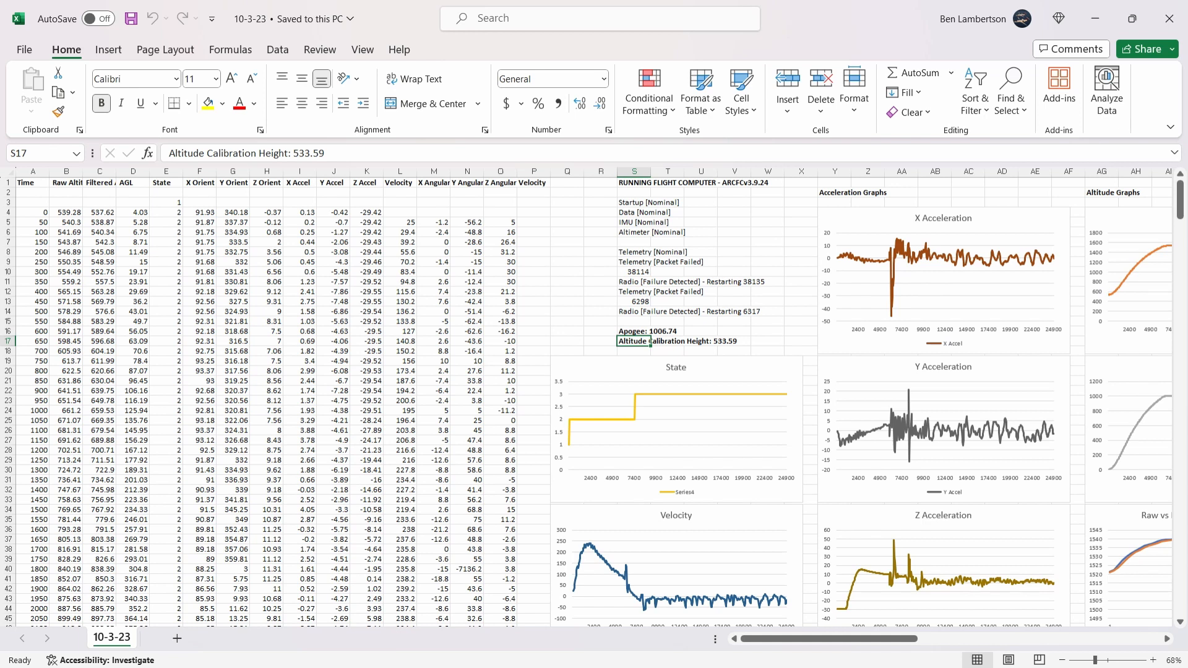
pyautogui.scroll(-3)
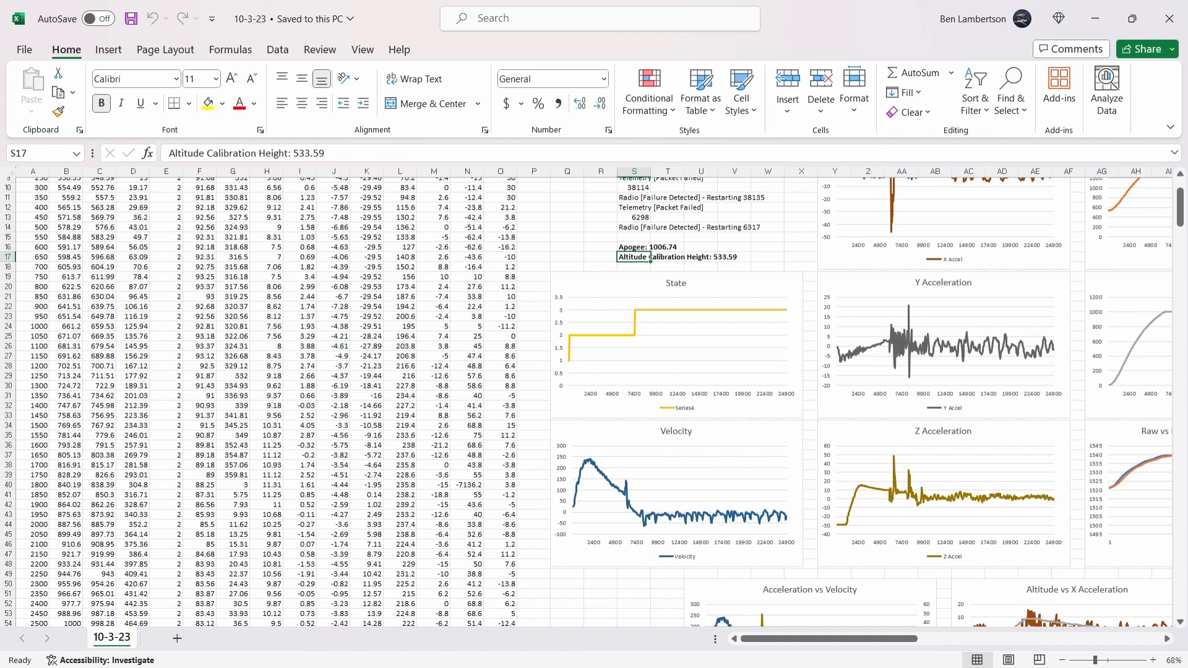
pyautogui.scroll(-3)
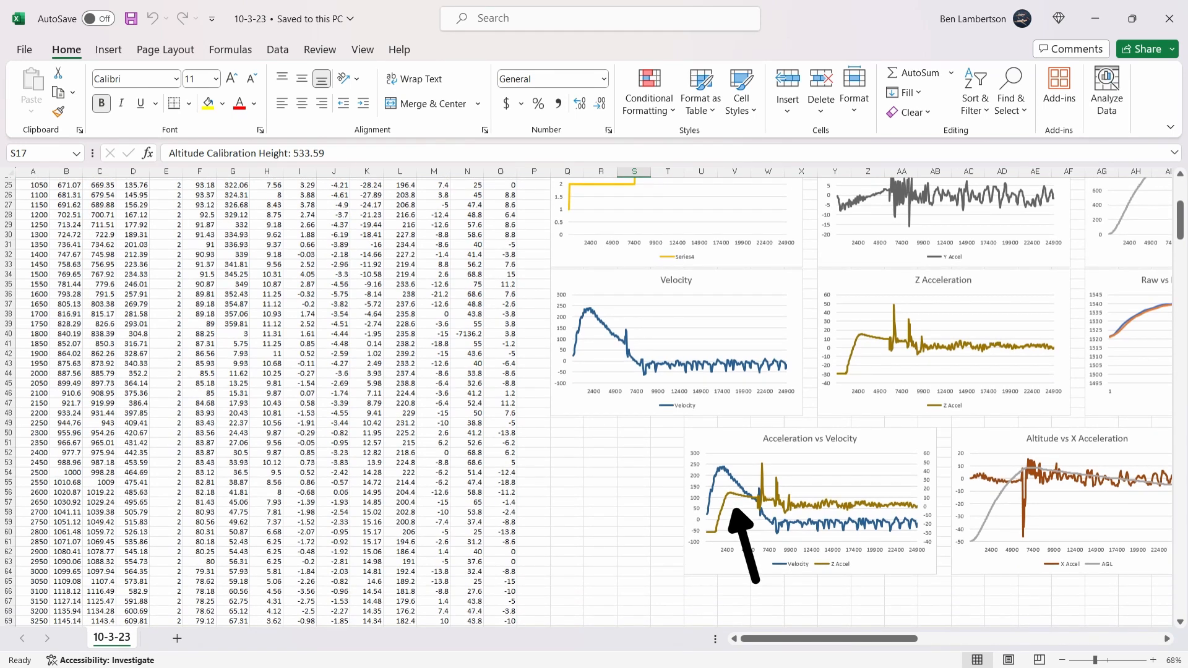
pyautogui.scroll(3)
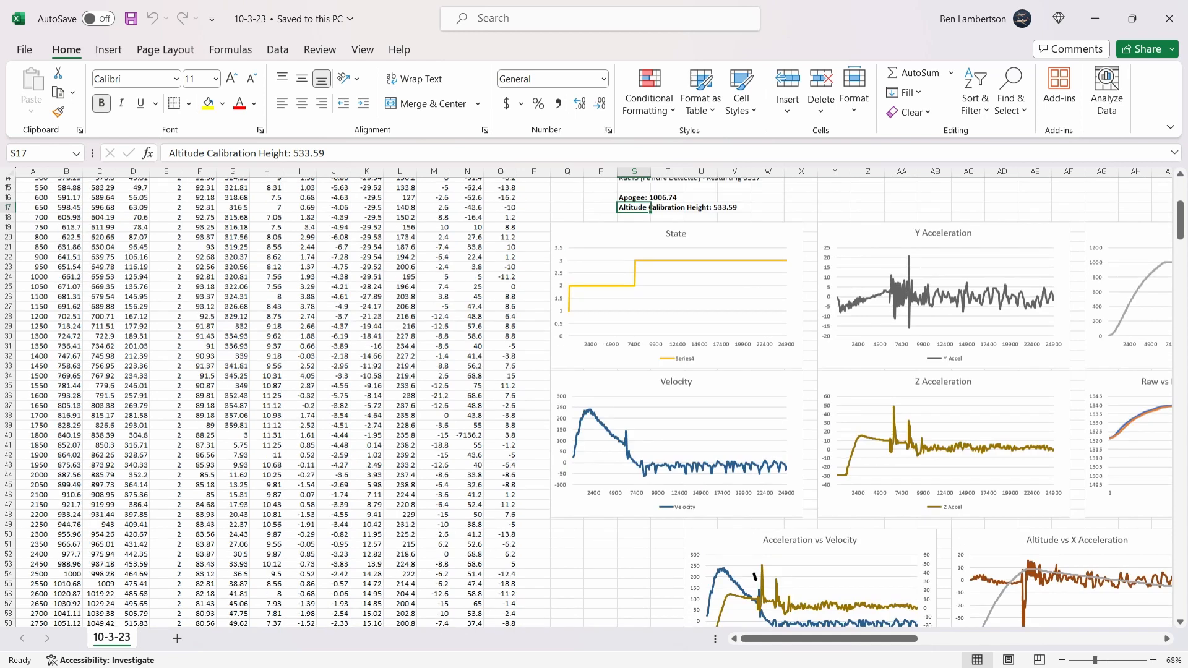
pyautogui.scroll(3)
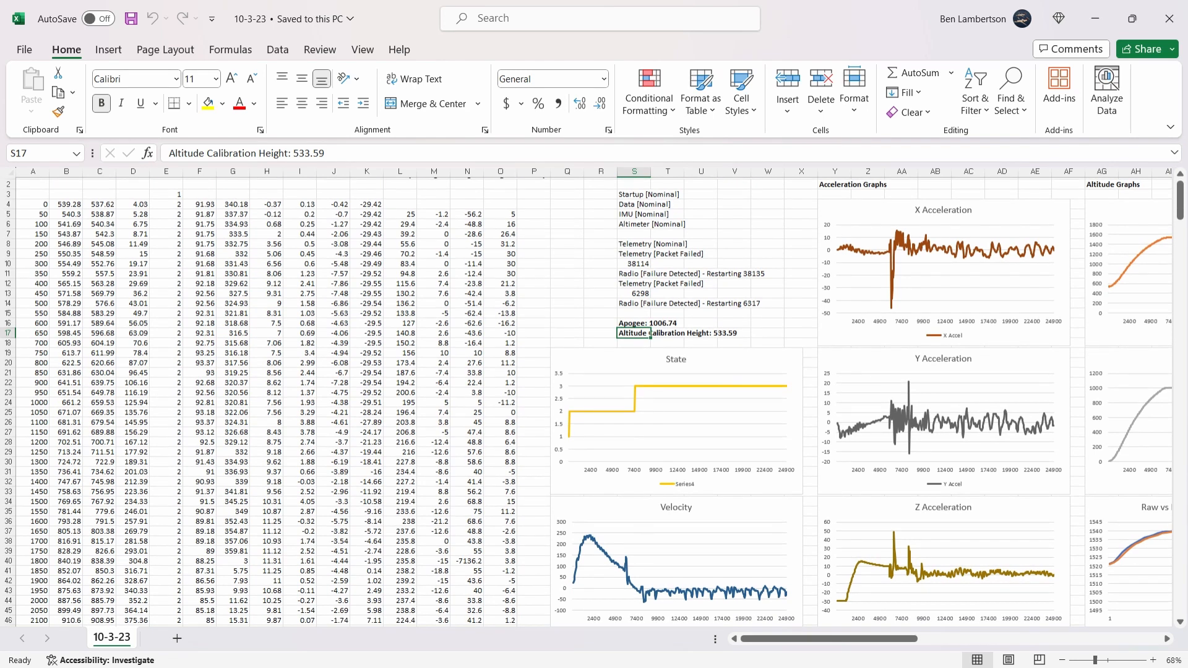
pyautogui.scroll(-3)
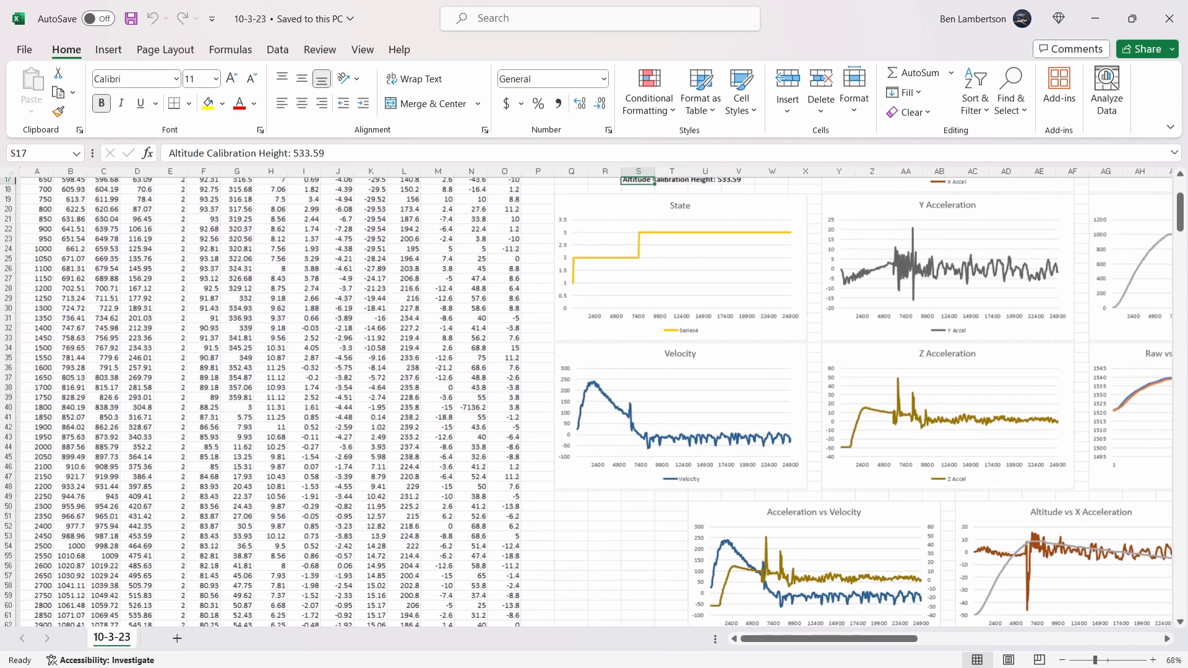
pyautogui.scroll(-3)
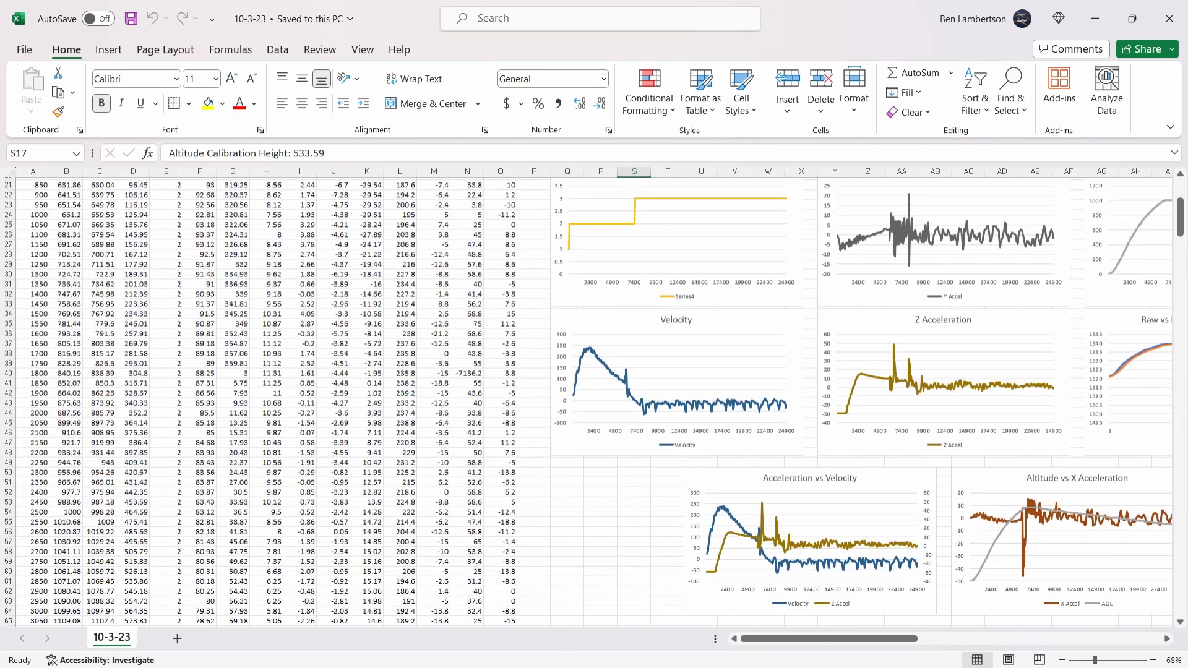
pyautogui.scroll(3)
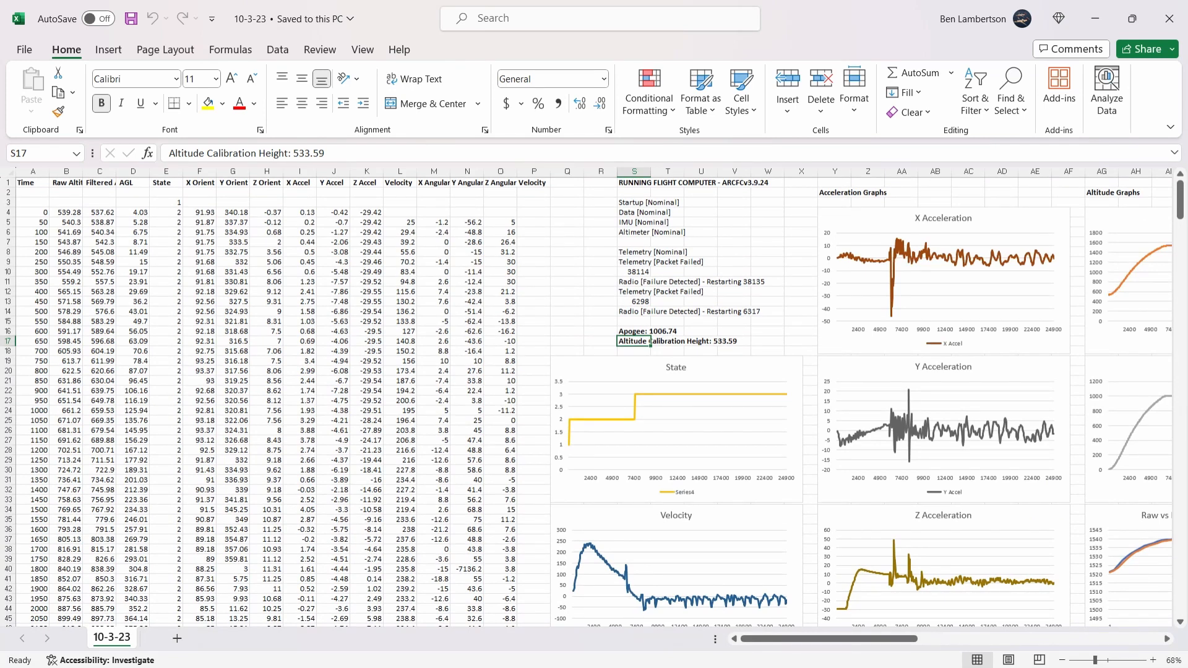
pyautogui.click(66, 212)
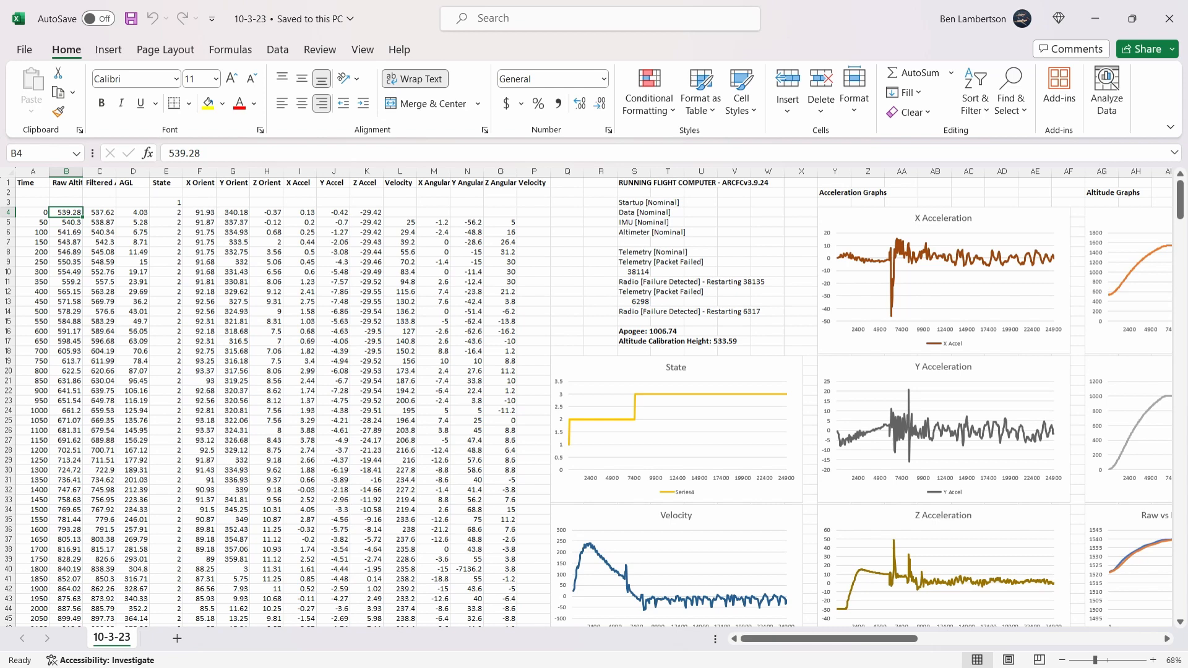
pyautogui.hscroll(3)
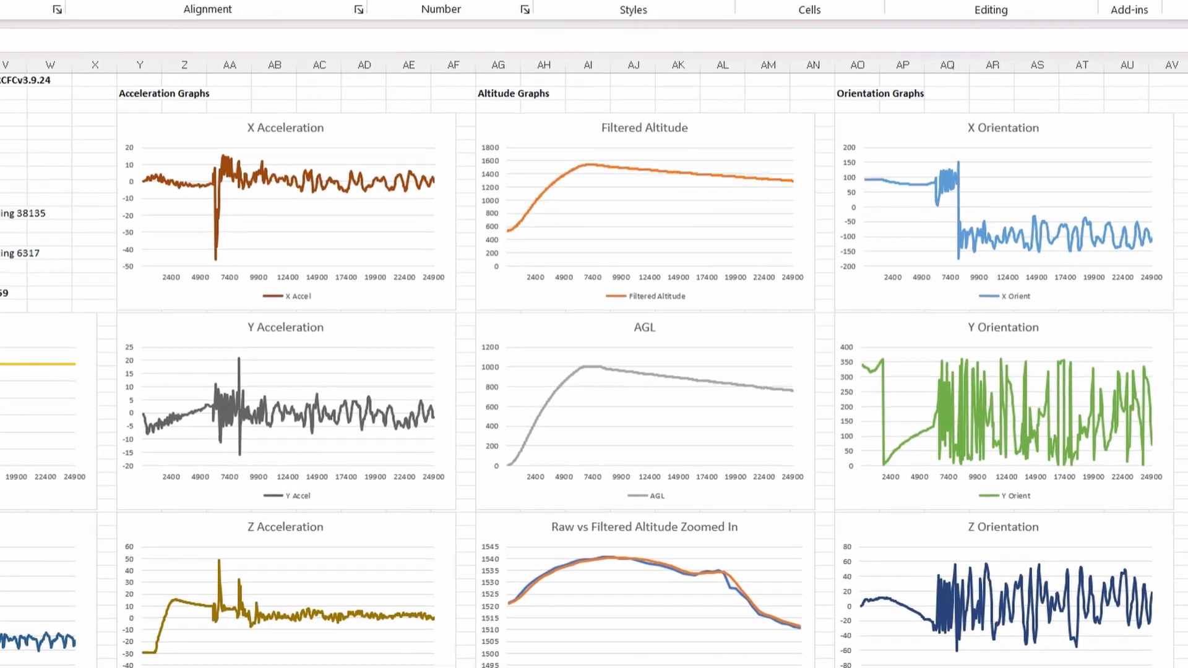
pyautogui.scroll(-3)
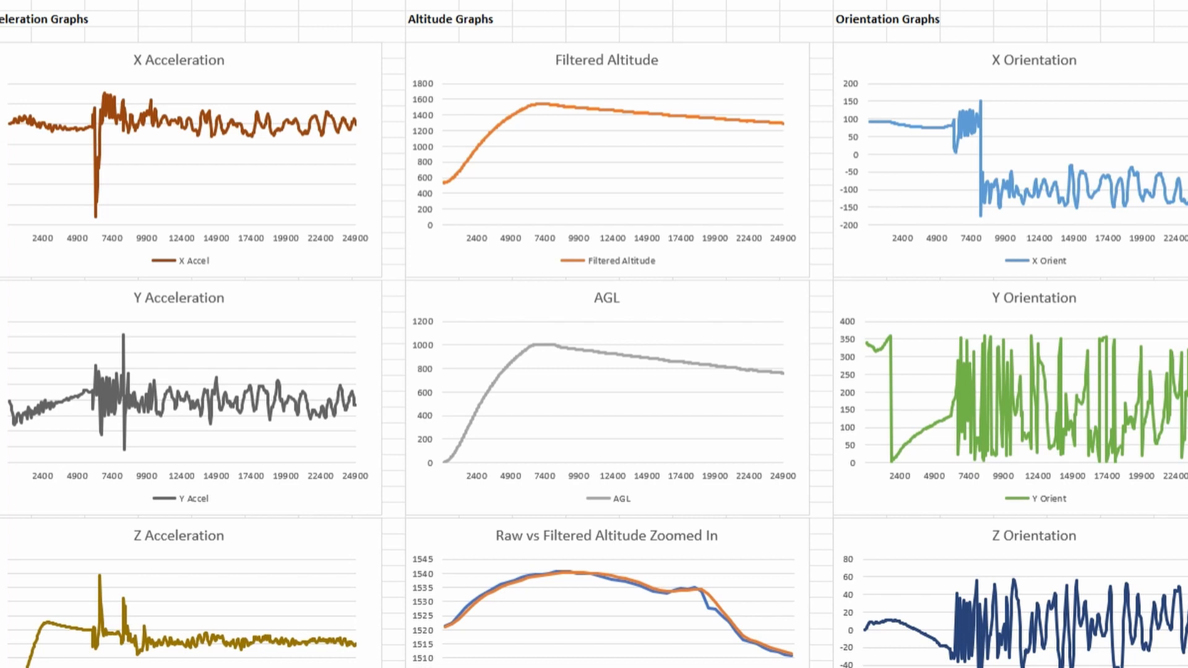
pyautogui.scroll(-3)
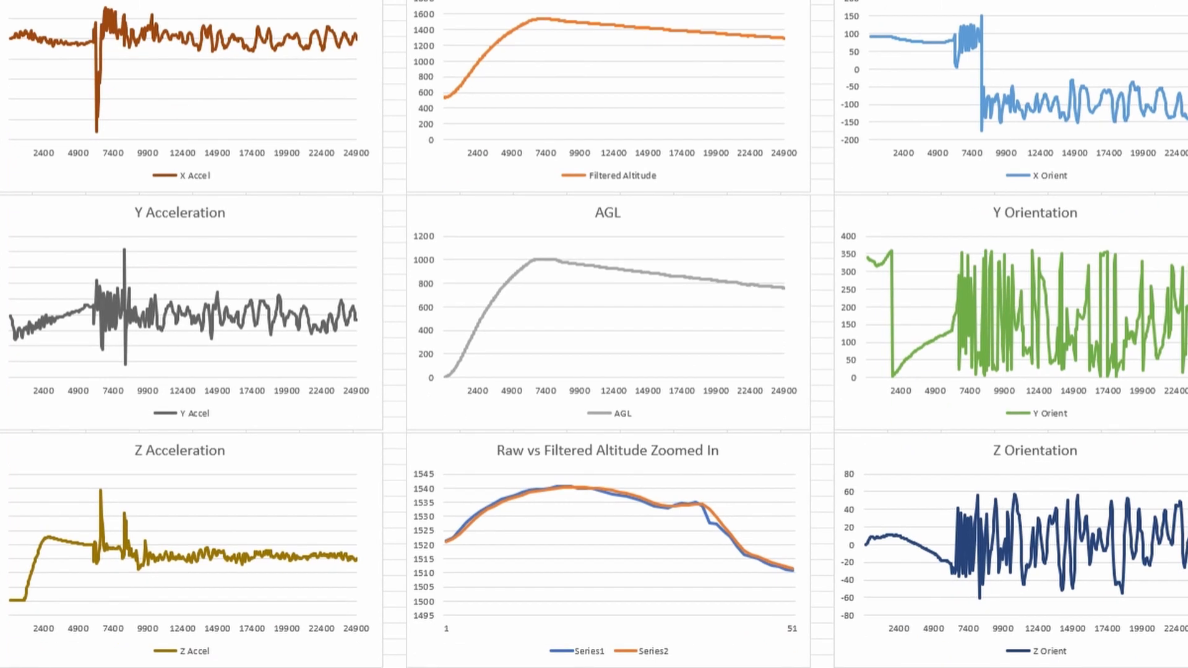
pyautogui.scroll(-3)
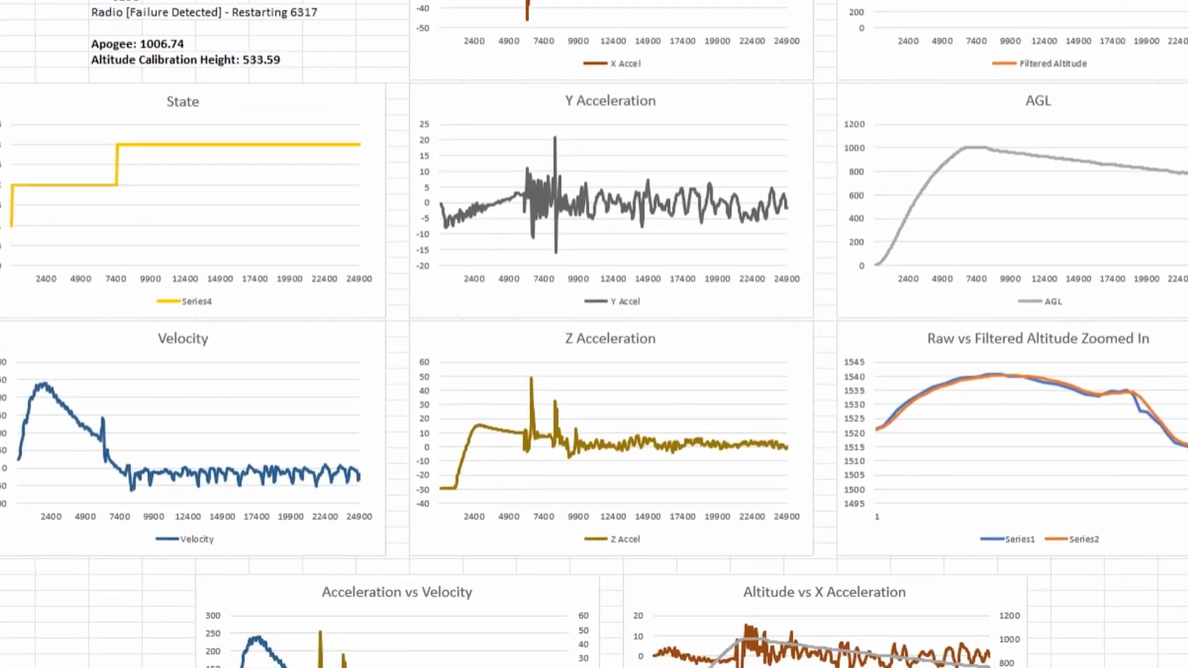
pyautogui.hscroll(-3)
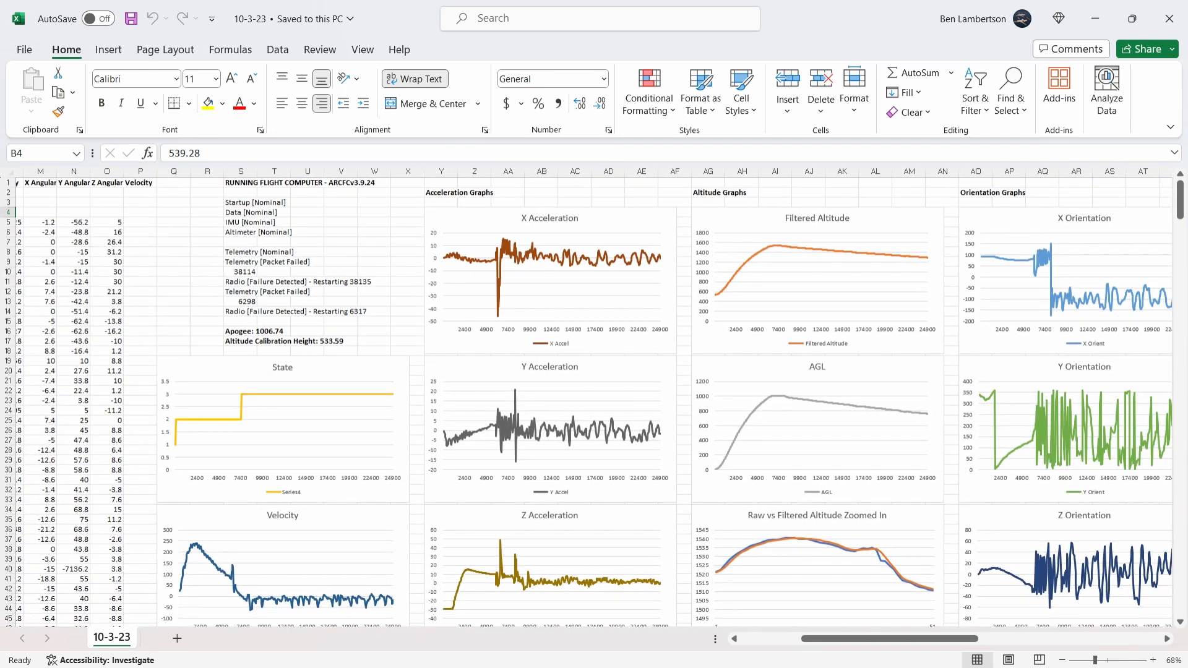
pyautogui.scroll(-3)
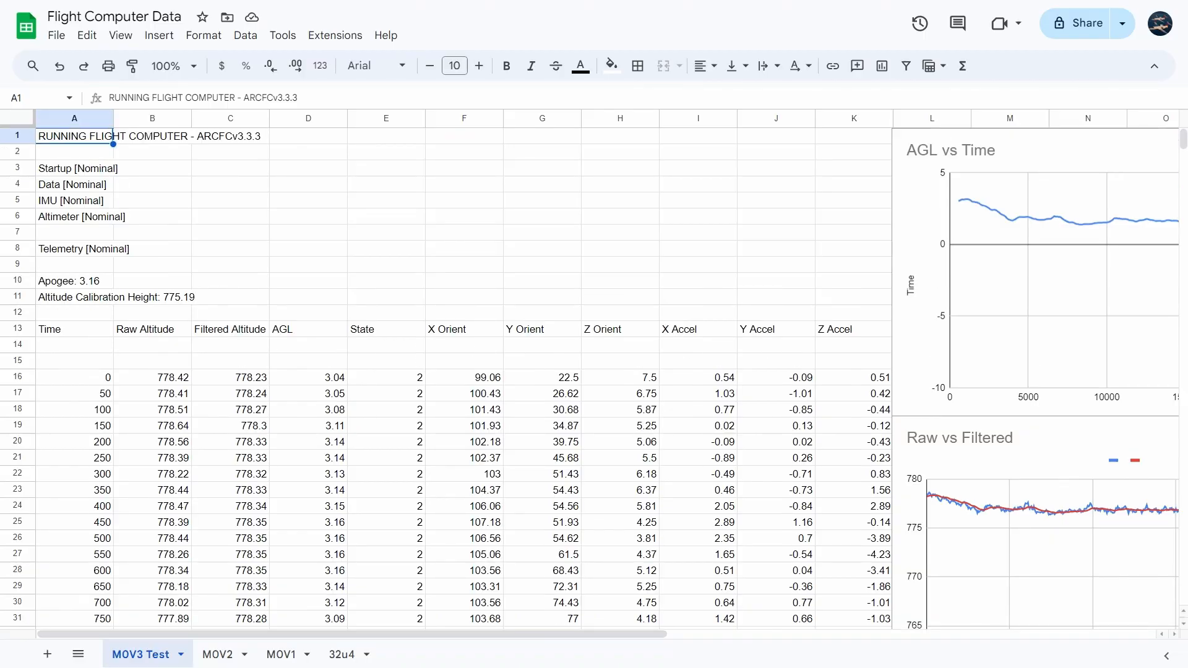
# - Scroll through the MOV3 Test sheet in the Flight Computer Data spreadsheet
pyautogui.hscroll(3)
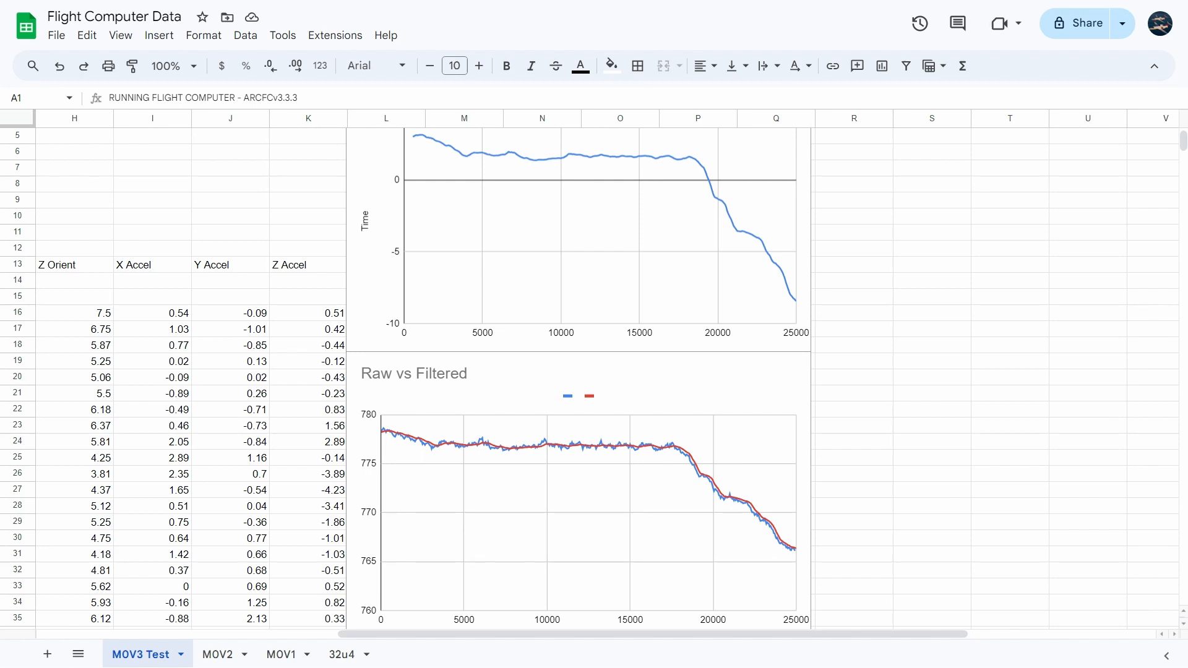
pyautogui.scroll(-3)
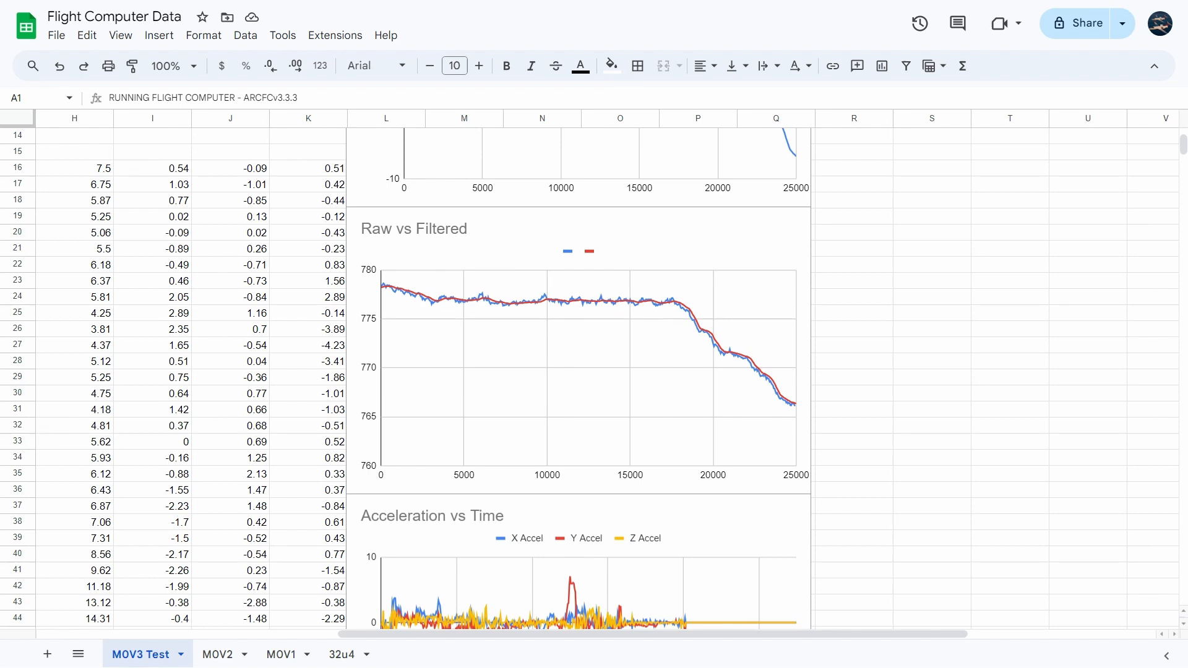
pyautogui.scroll(3)
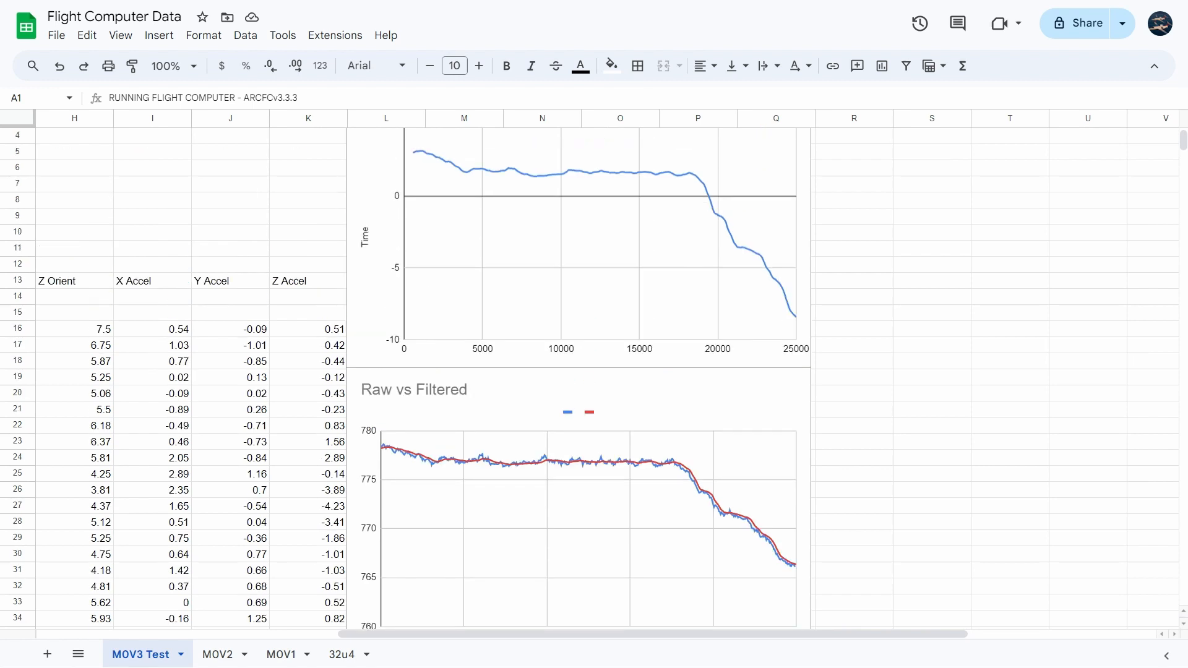
# - Switch to the MOV2 sheet and browse its AGL and raw vs filtered altitude charts
pyautogui.click(217, 654)
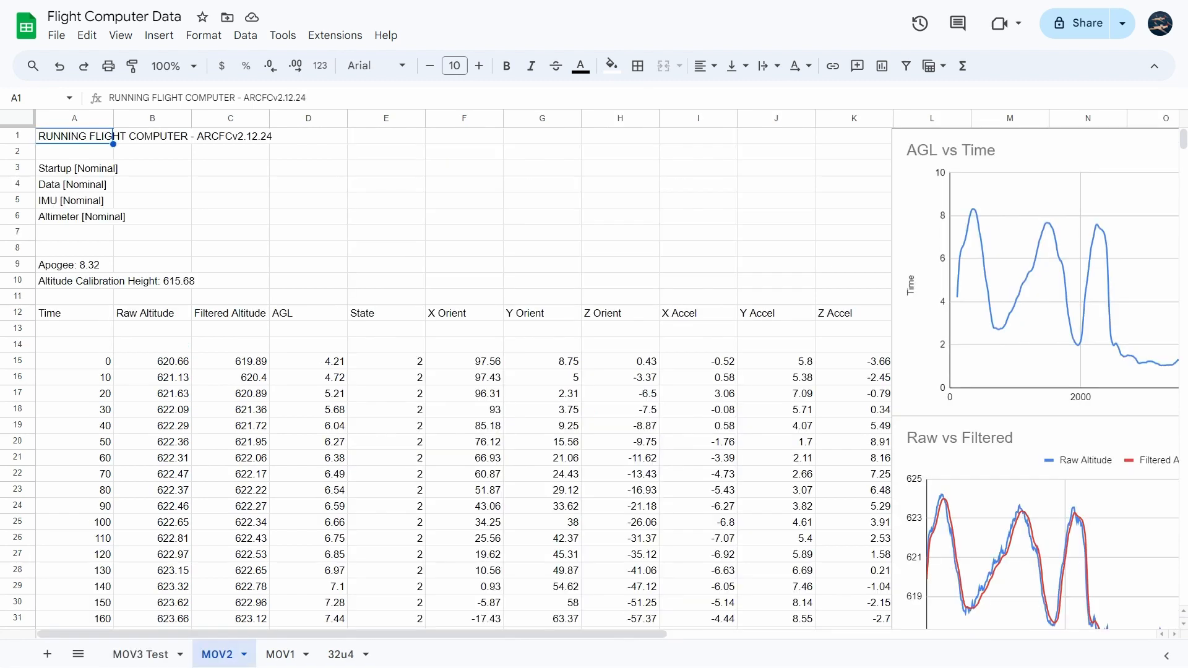
pyautogui.hscroll(3)
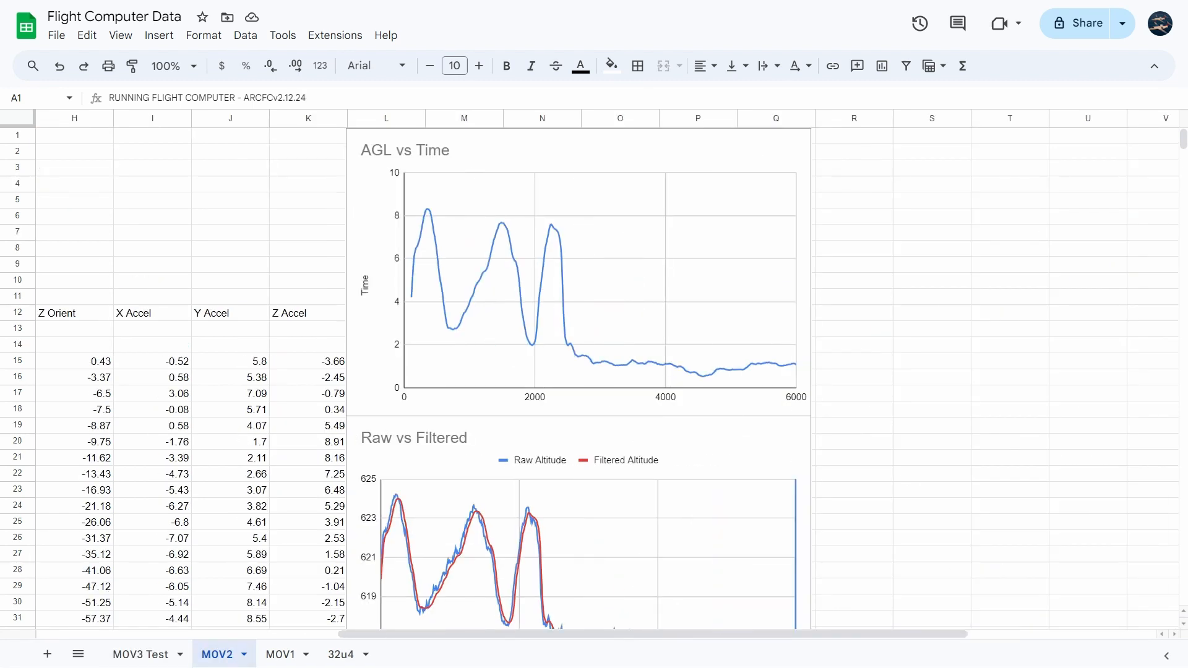
pyautogui.scroll(-3)
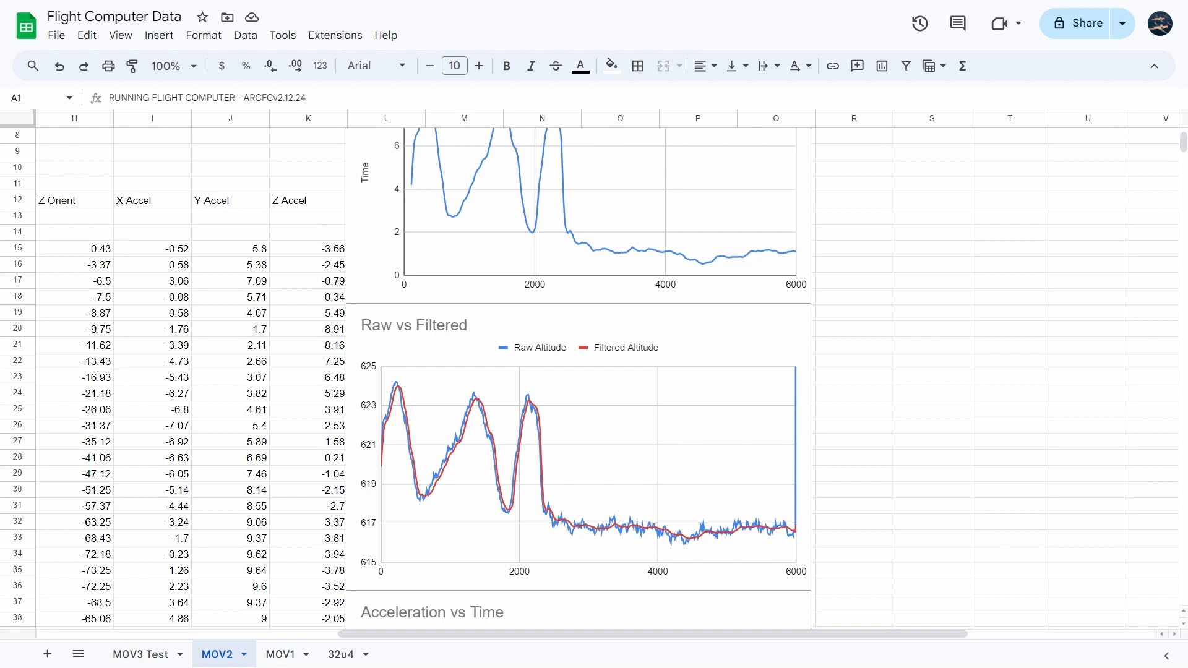
pyautogui.click(281, 654)
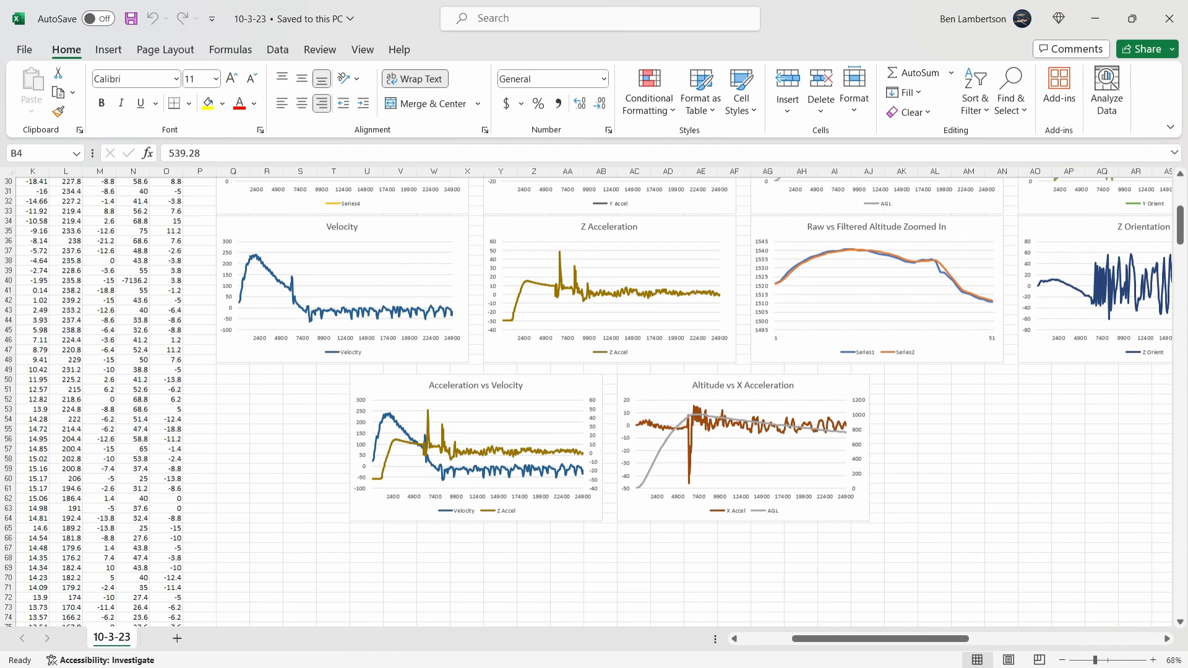
pyautogui.scroll(3)
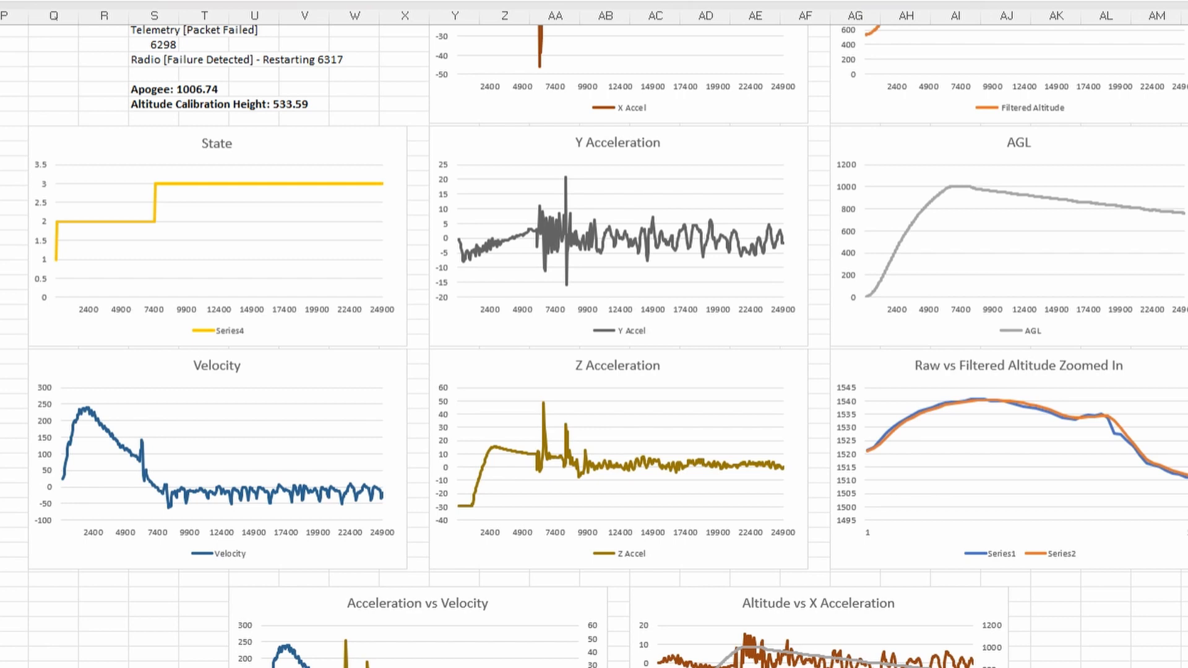
pyautogui.scroll(-3)
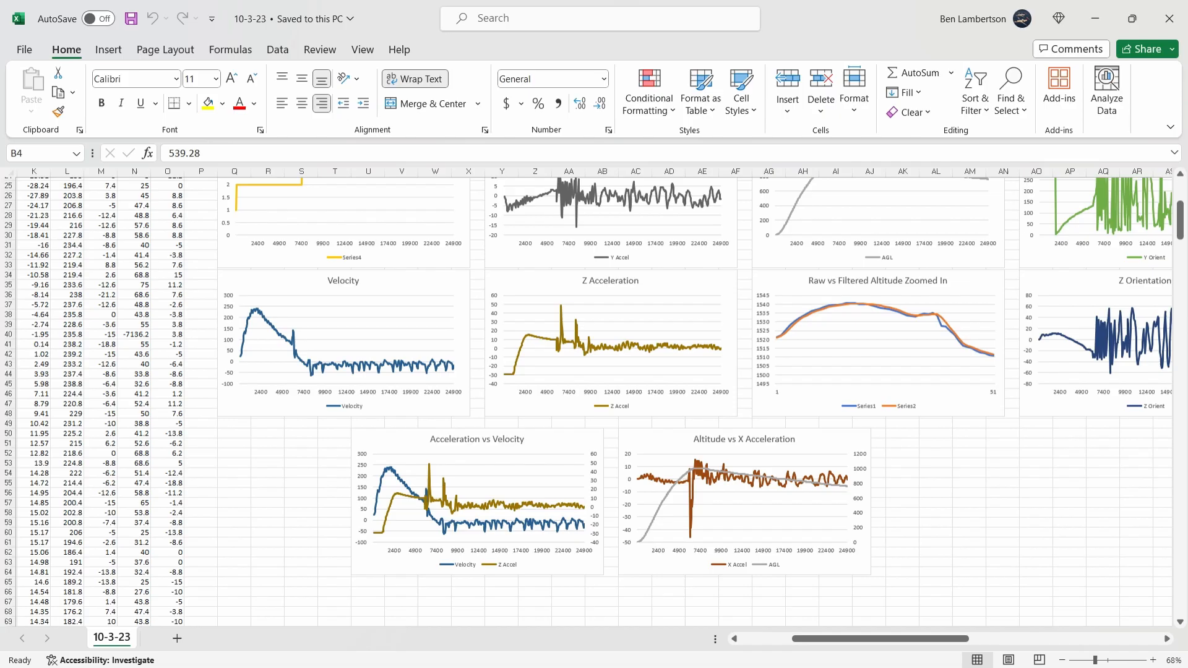
pyautogui.scroll(-3)
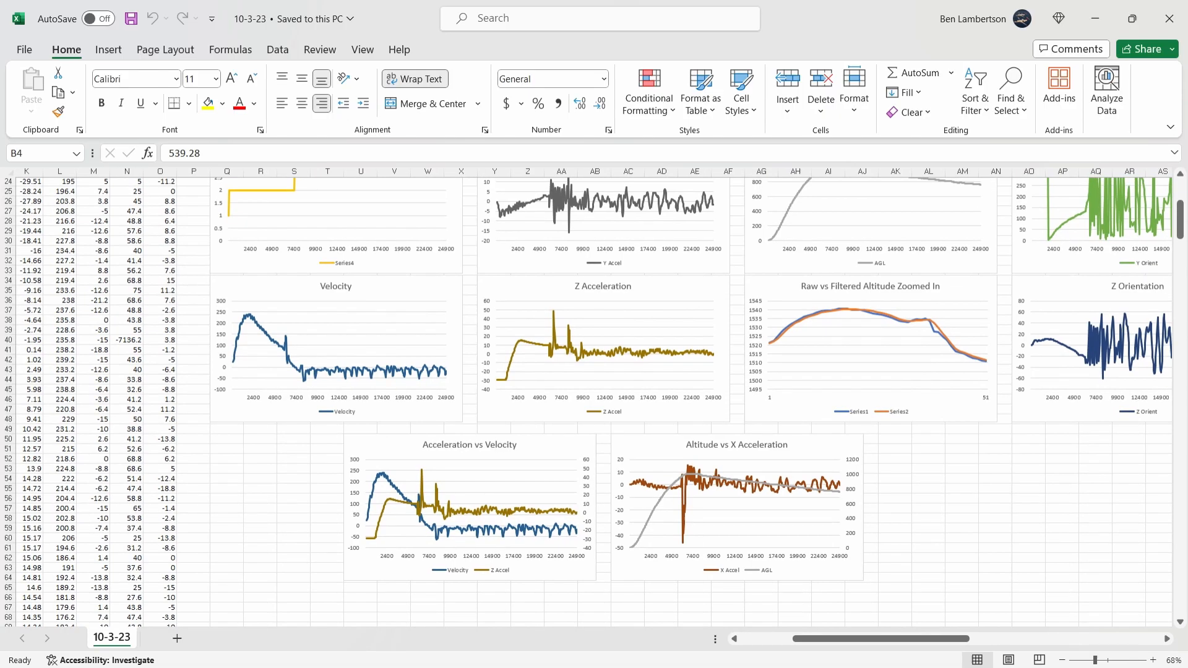
pyautogui.scroll(3)
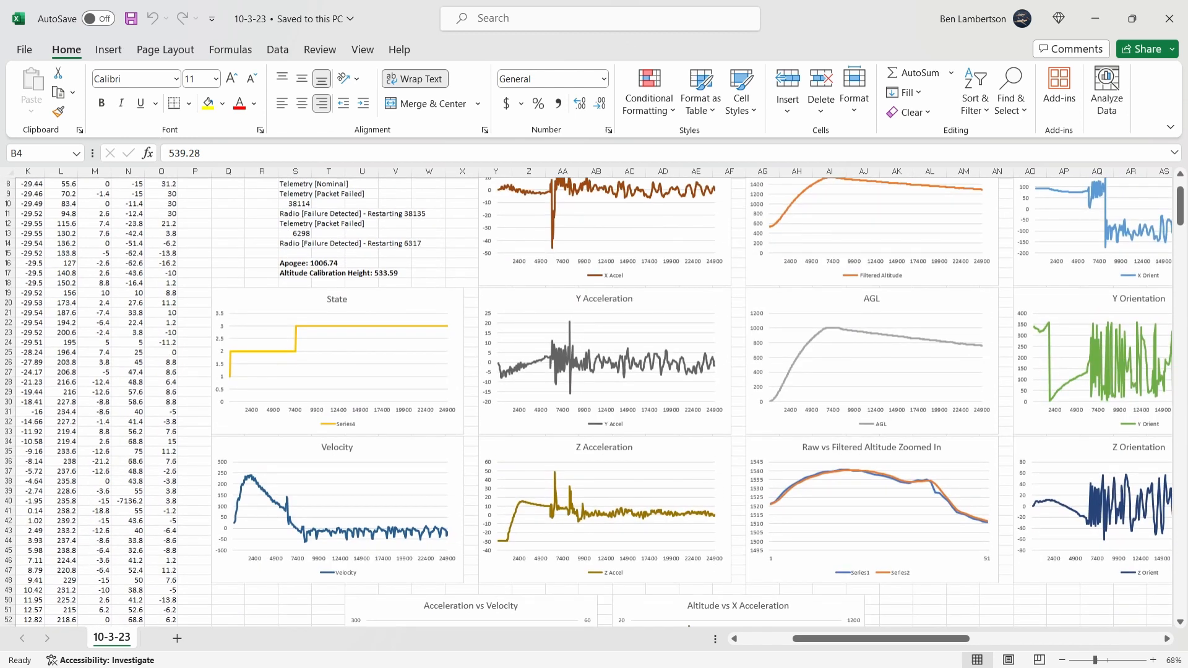
pyautogui.scroll(-3)
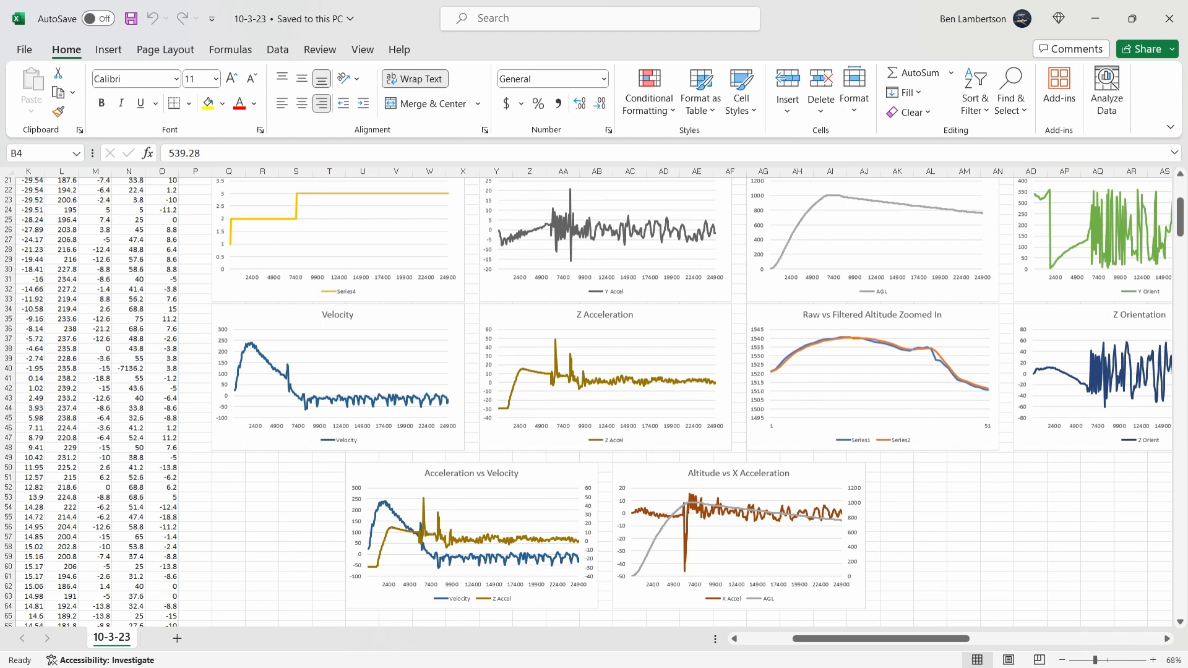
pyautogui.scroll(-3)
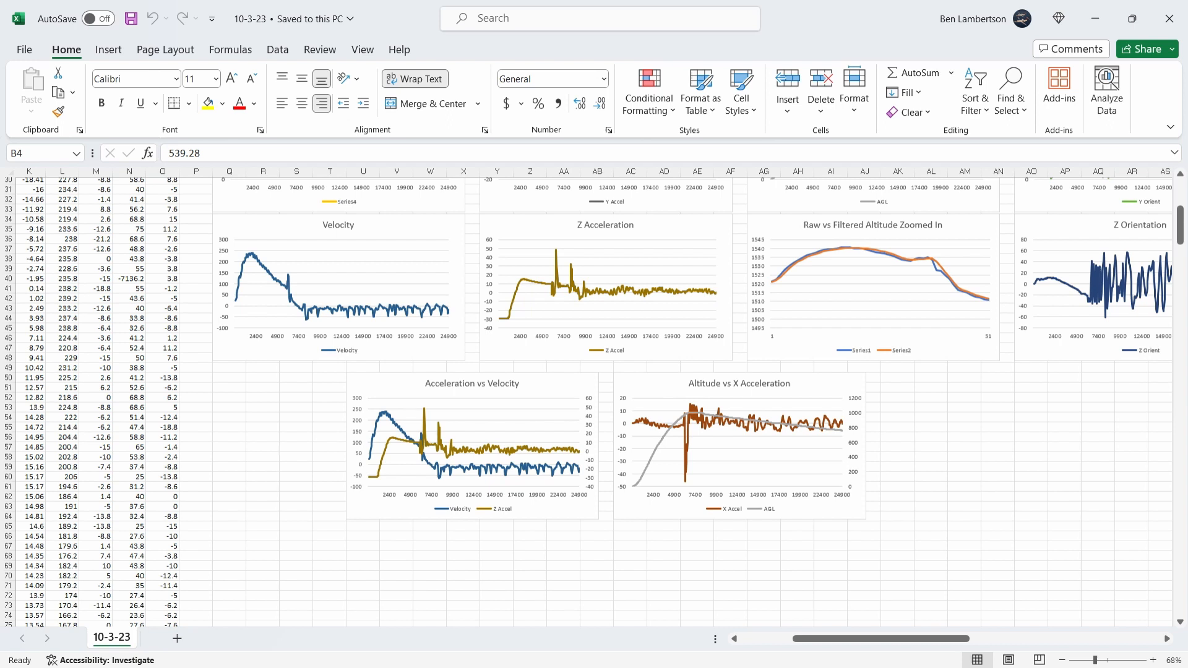
pyautogui.scroll(3)
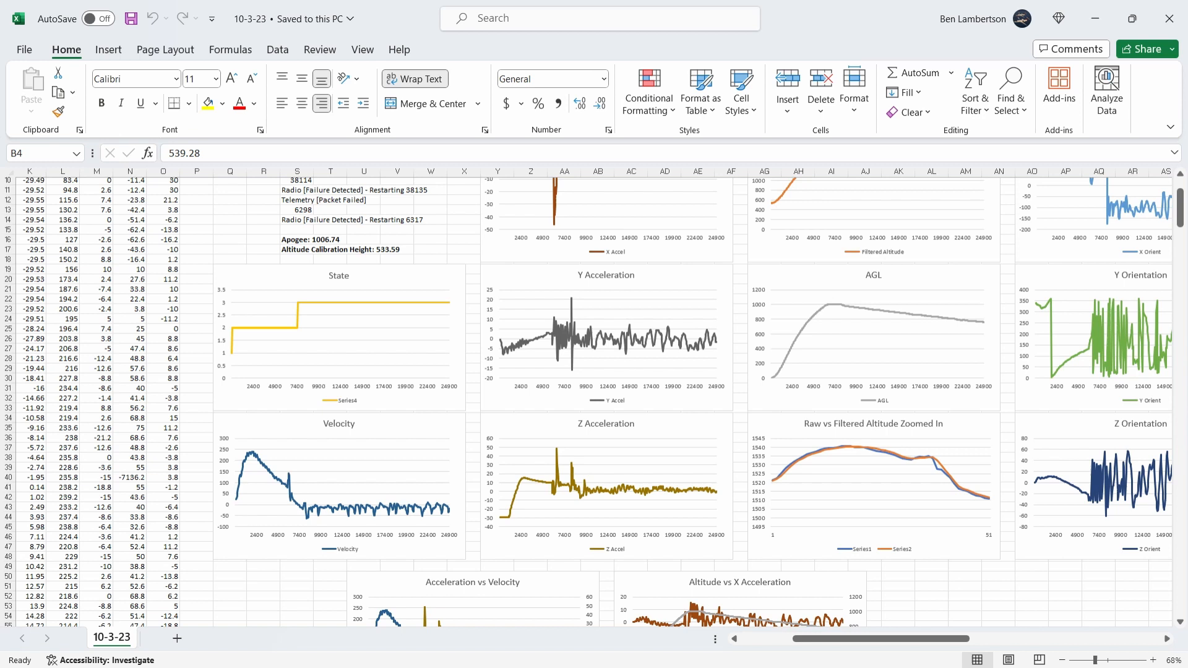
pyautogui.scroll(3)
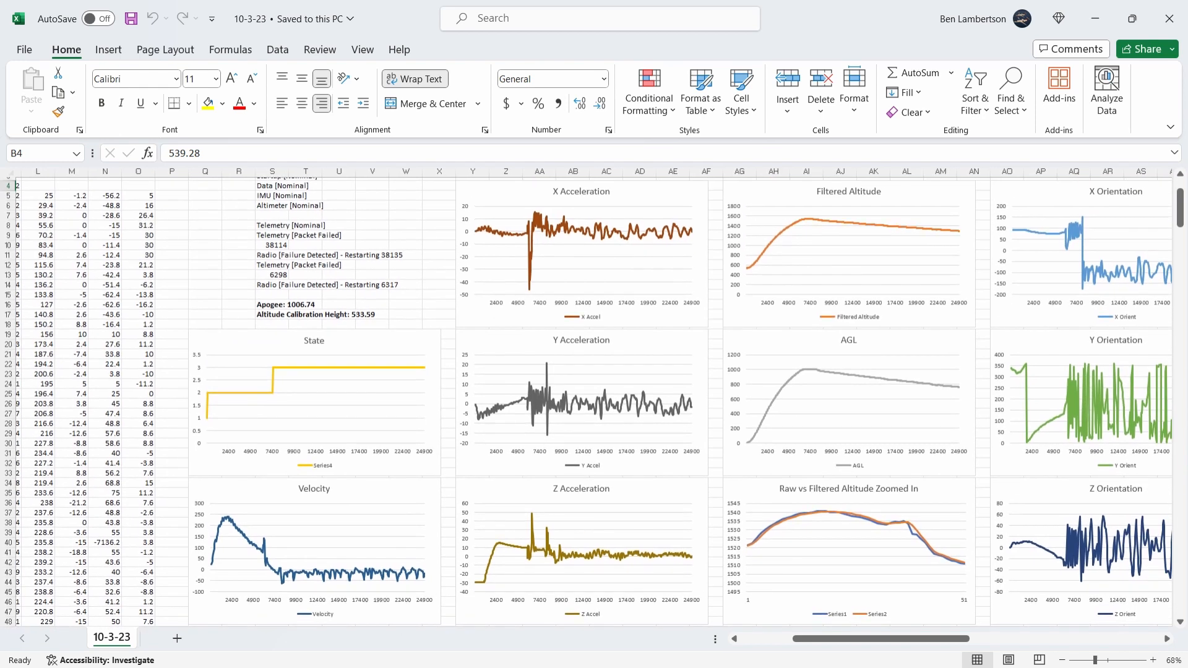
pyautogui.hscroll(3)
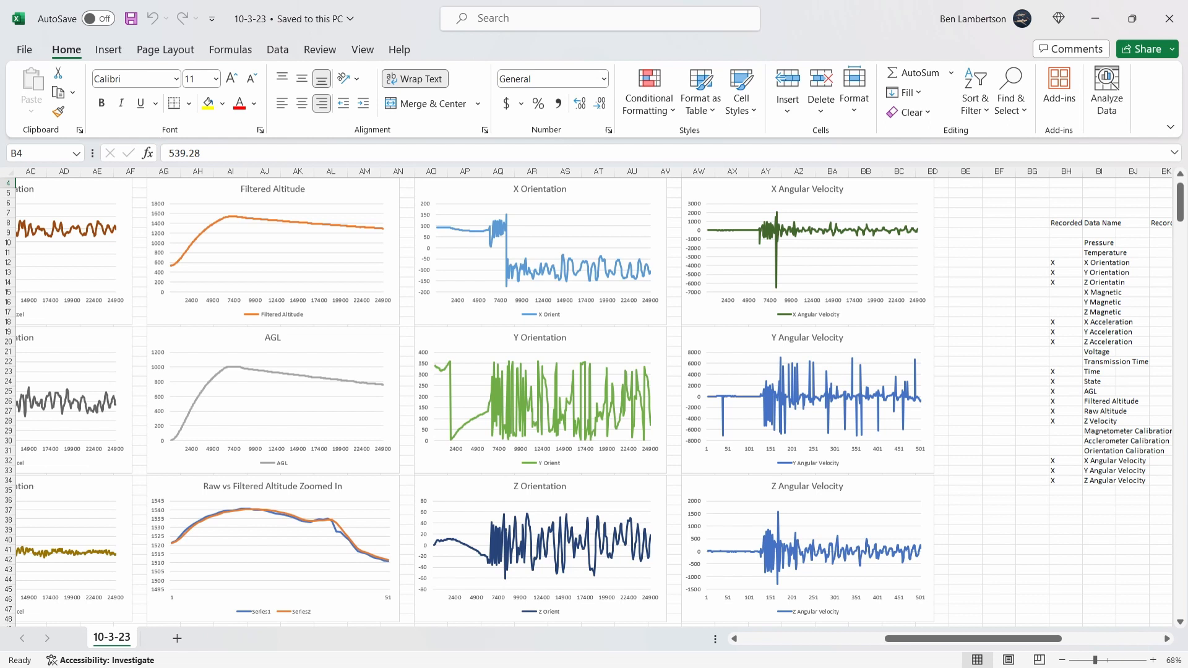
pyautogui.hscroll(-3)
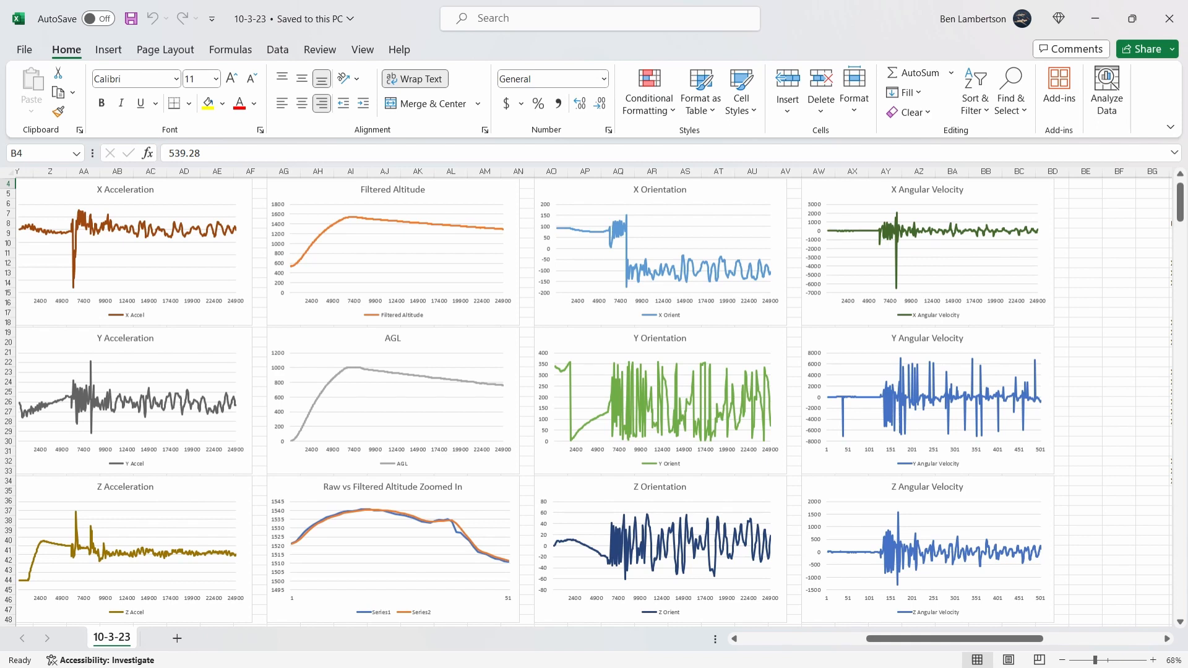
pyautogui.scroll(-3)
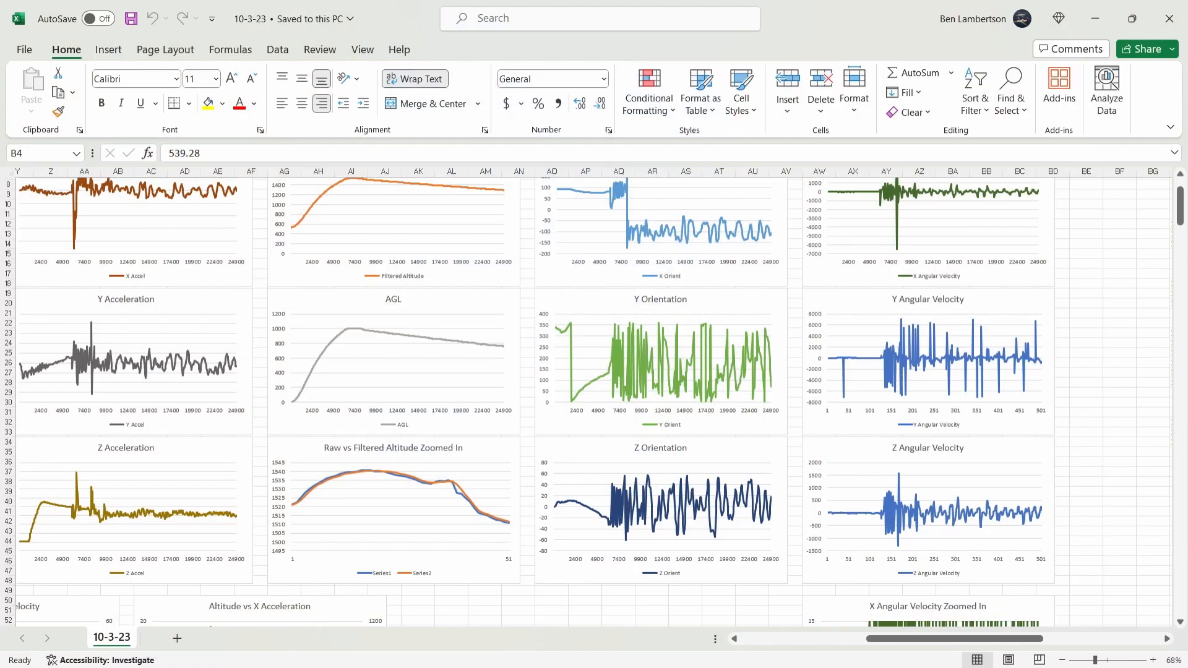
pyautogui.scroll(-3)
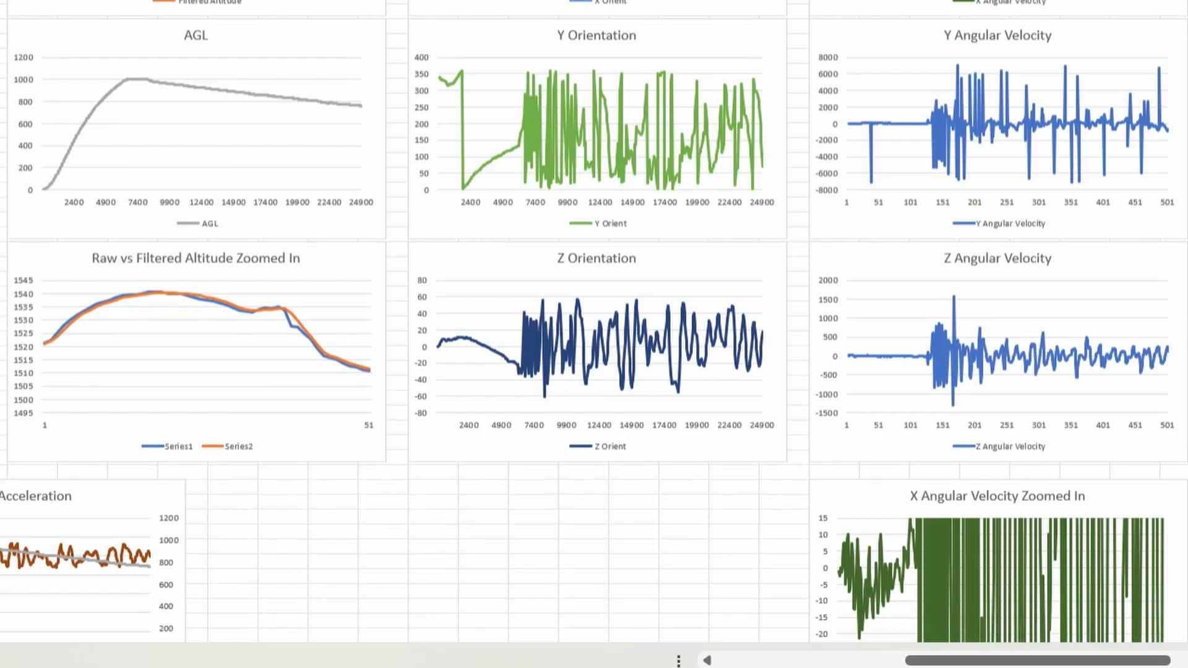
pyautogui.scroll(3)
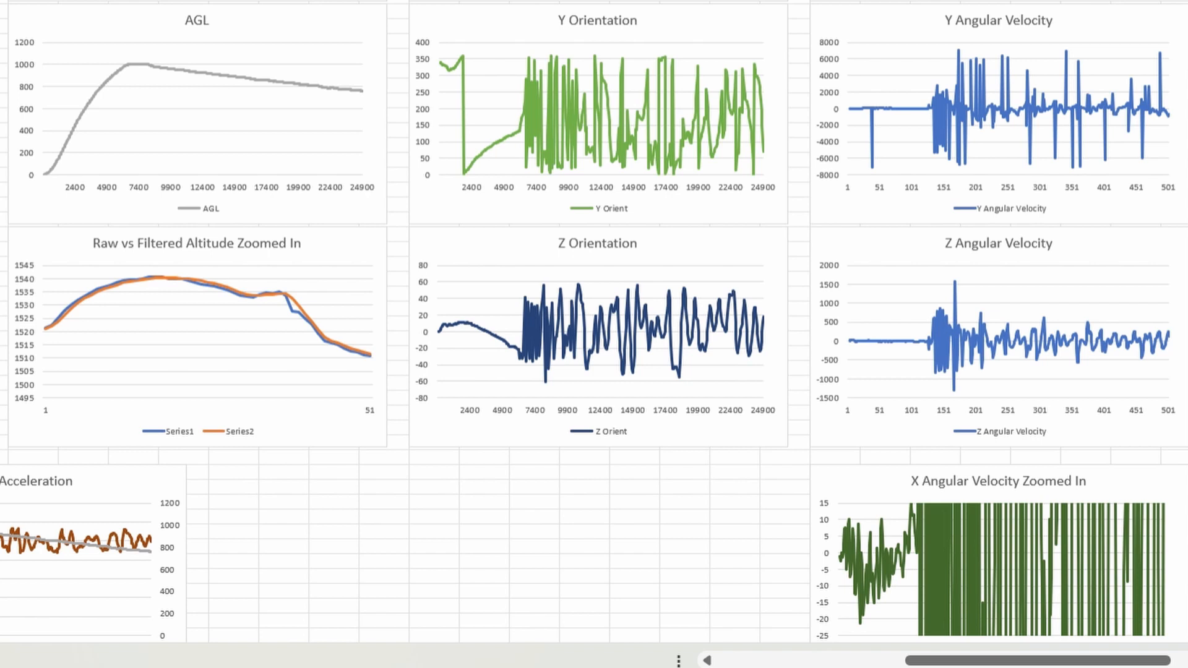
pyautogui.scroll(-3)
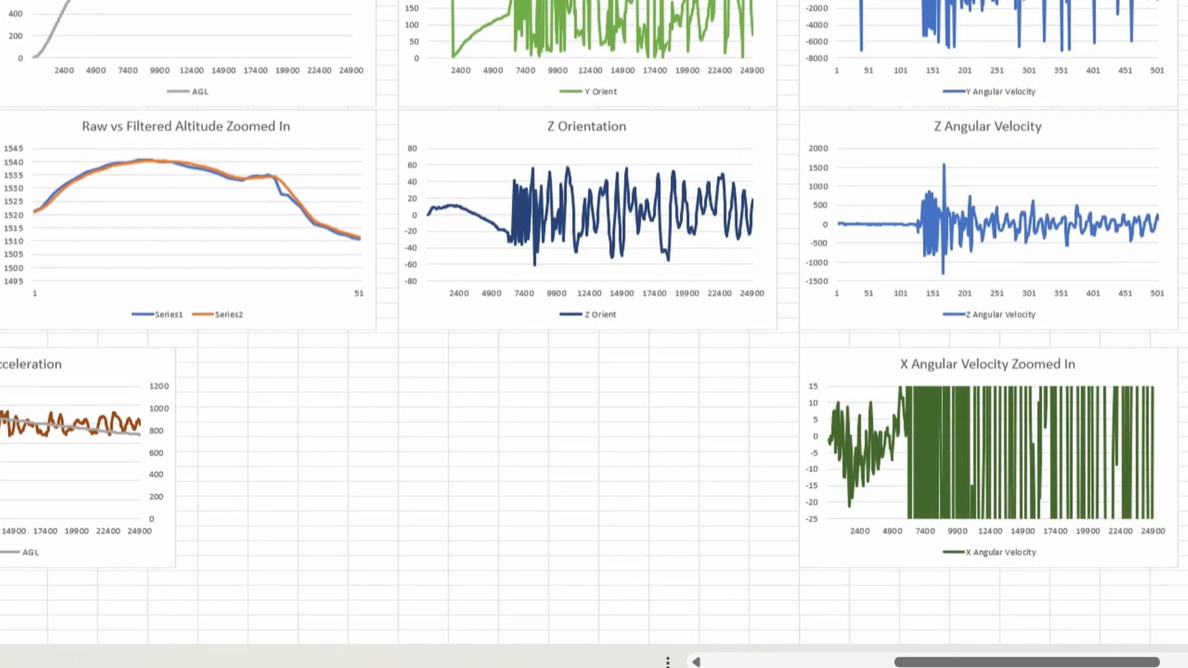
pyautogui.scroll(-3)
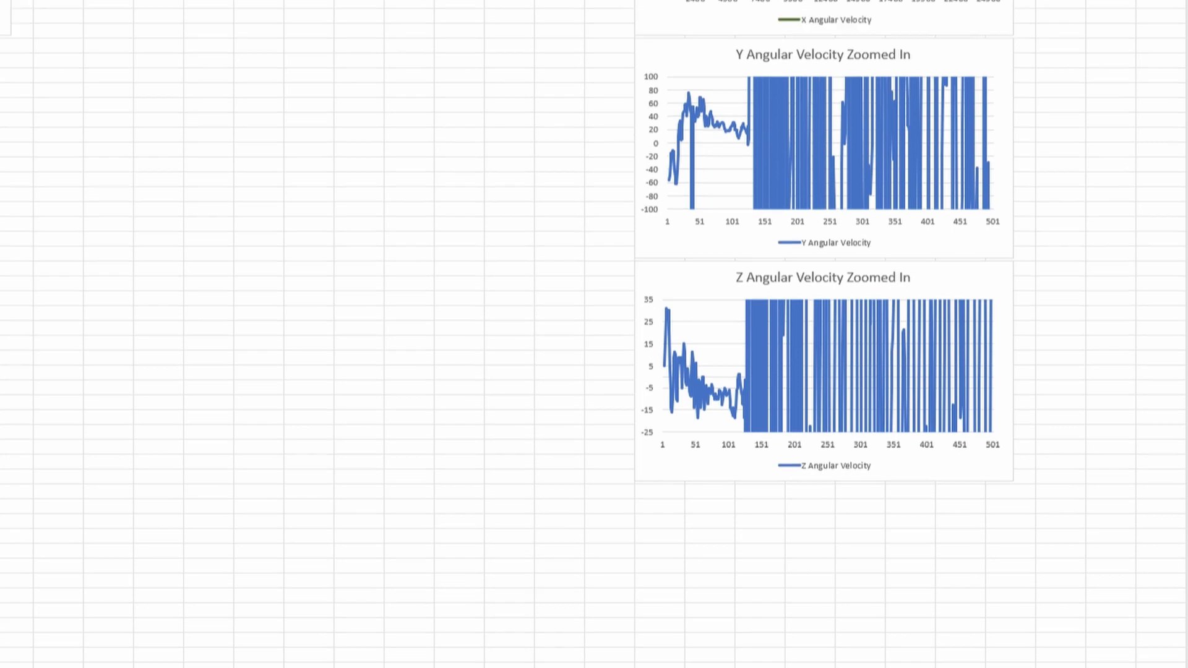
pyautogui.scroll(3)
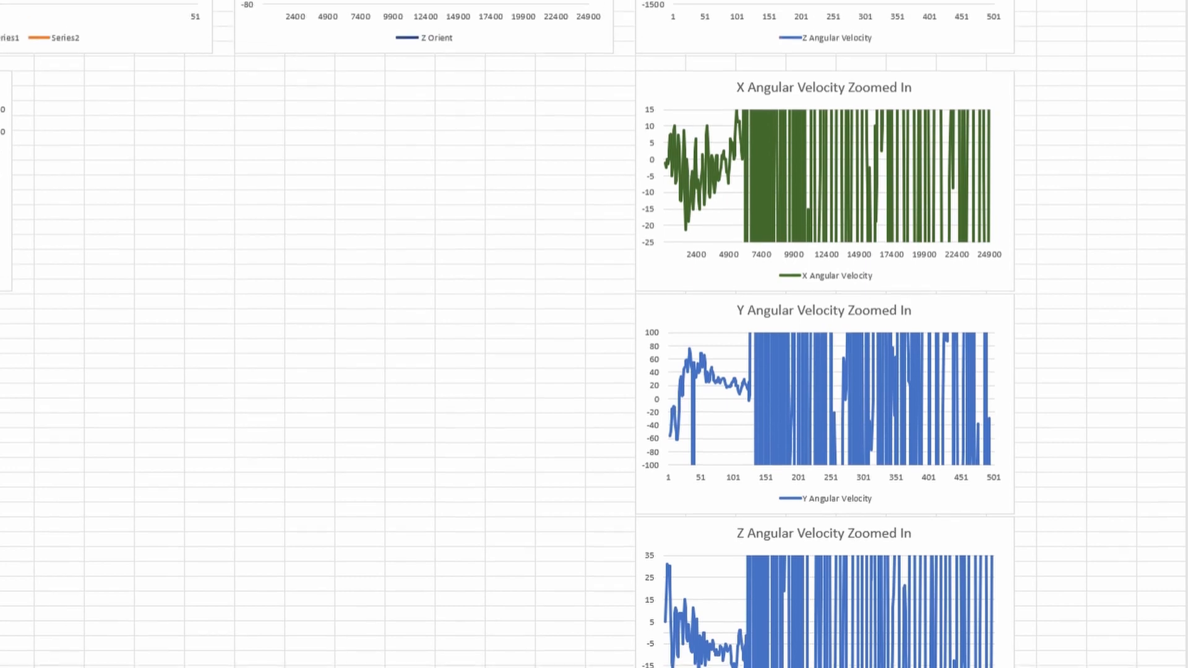
pyautogui.scroll(3)
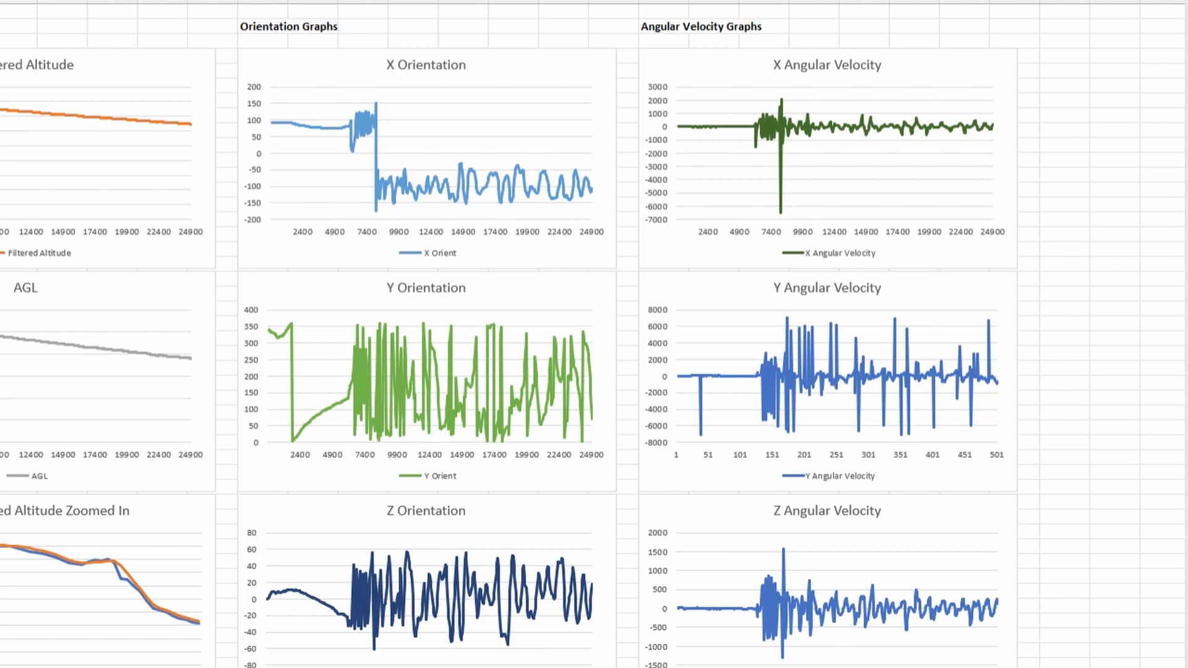
pyautogui.scroll(-3)
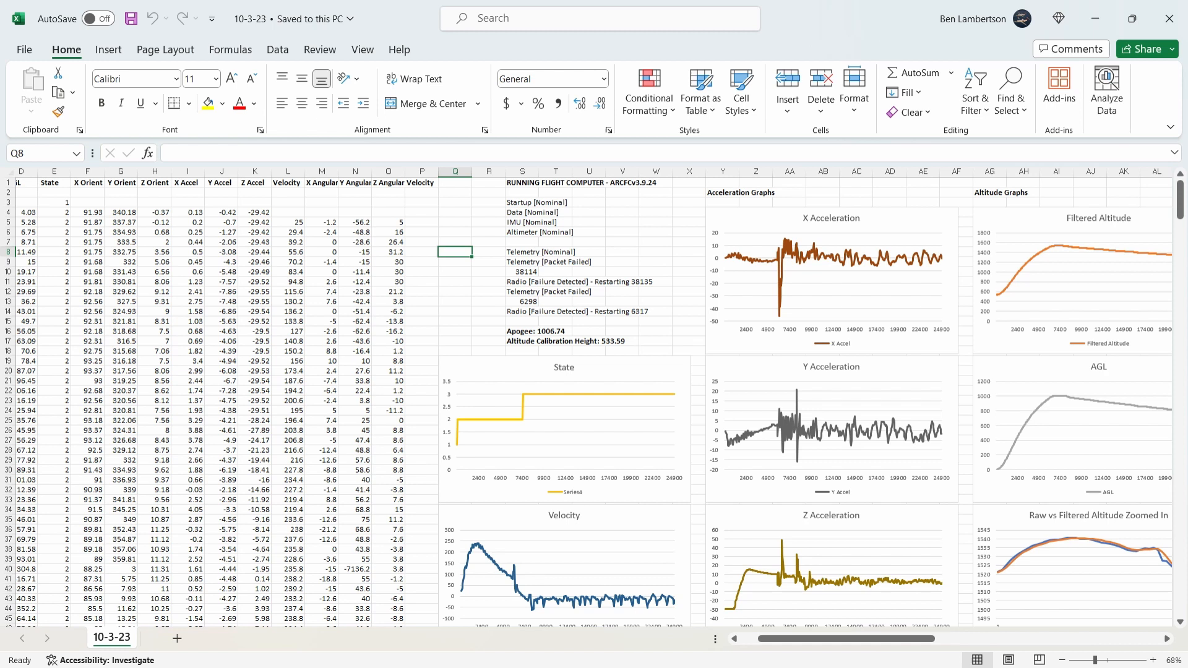
pyautogui.hscroll(3)
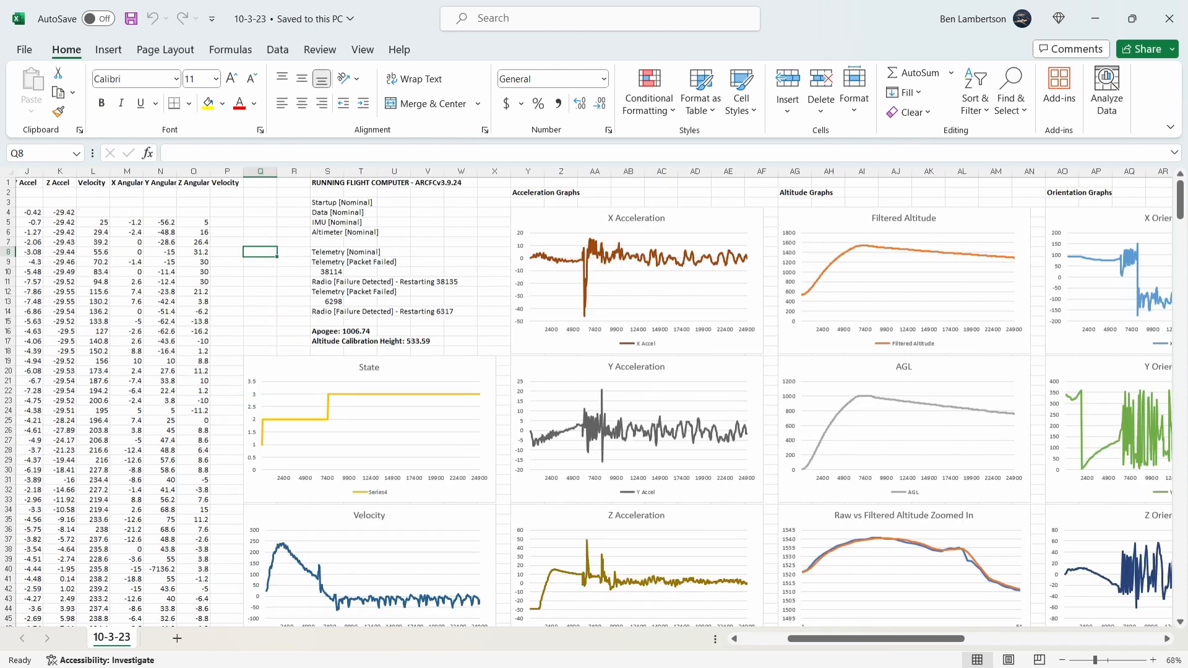
pyautogui.click(227, 291)
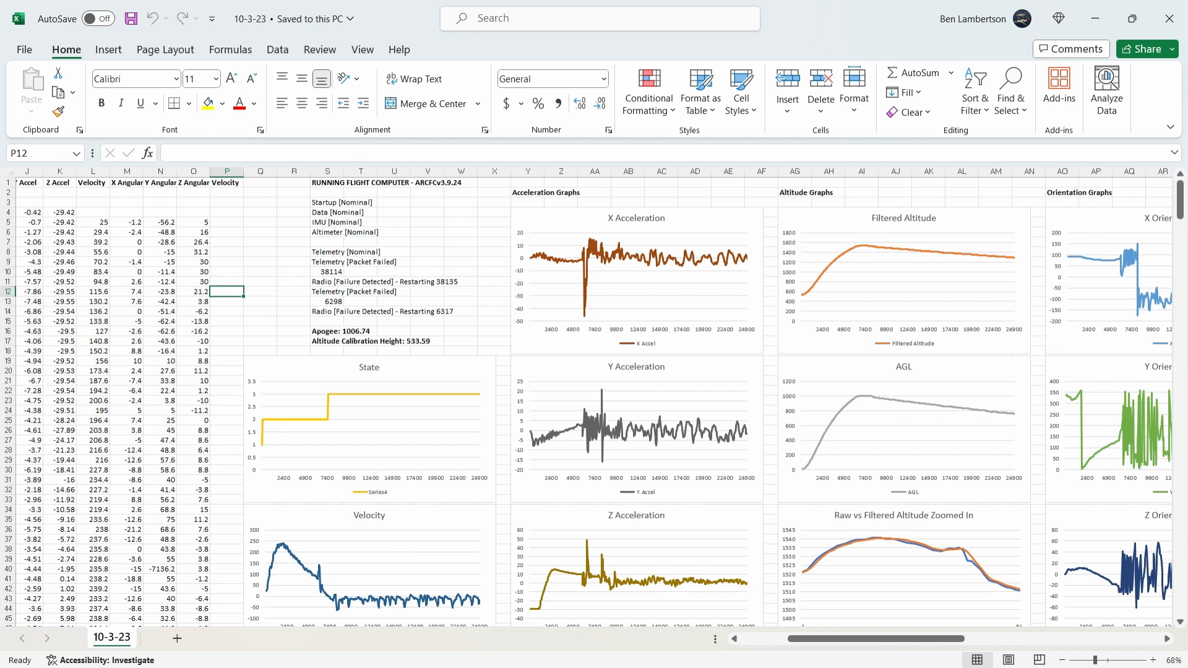
pyautogui.hscroll(-3)
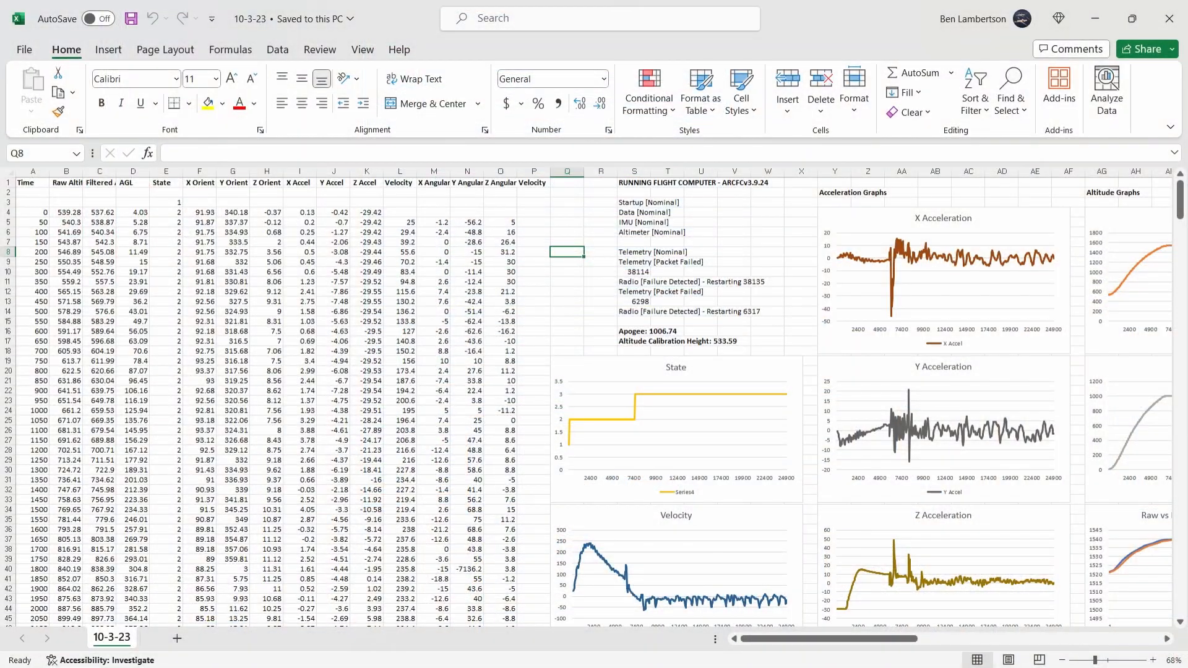
pyautogui.click(33, 212)
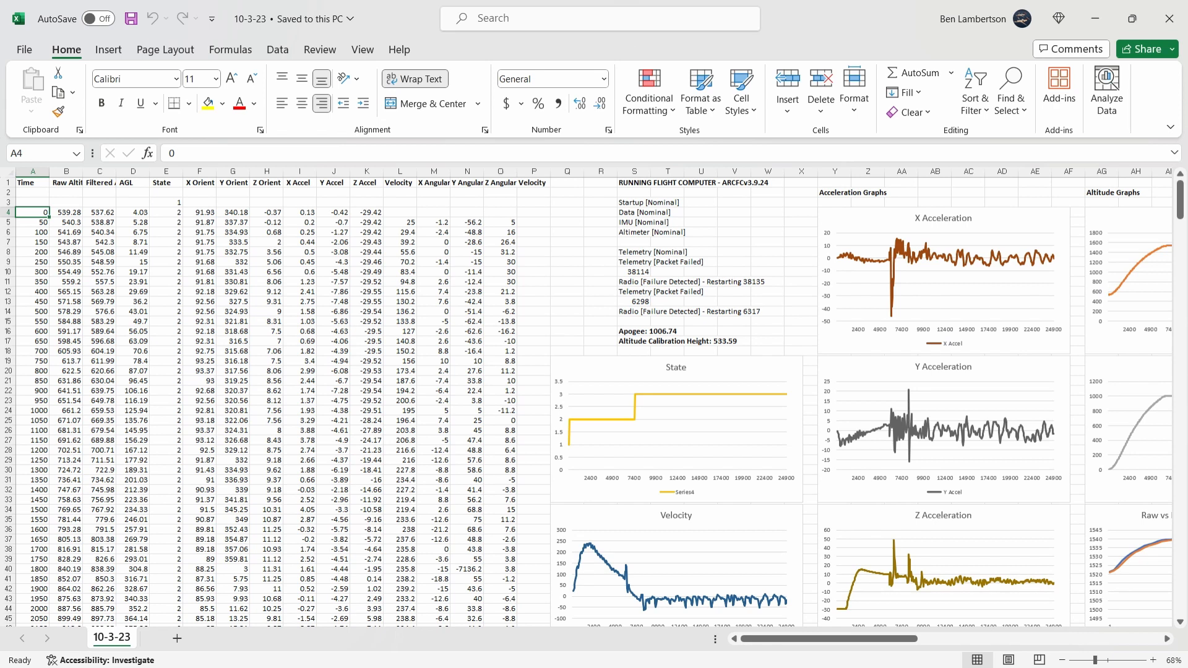
pyautogui.click(600, 232)
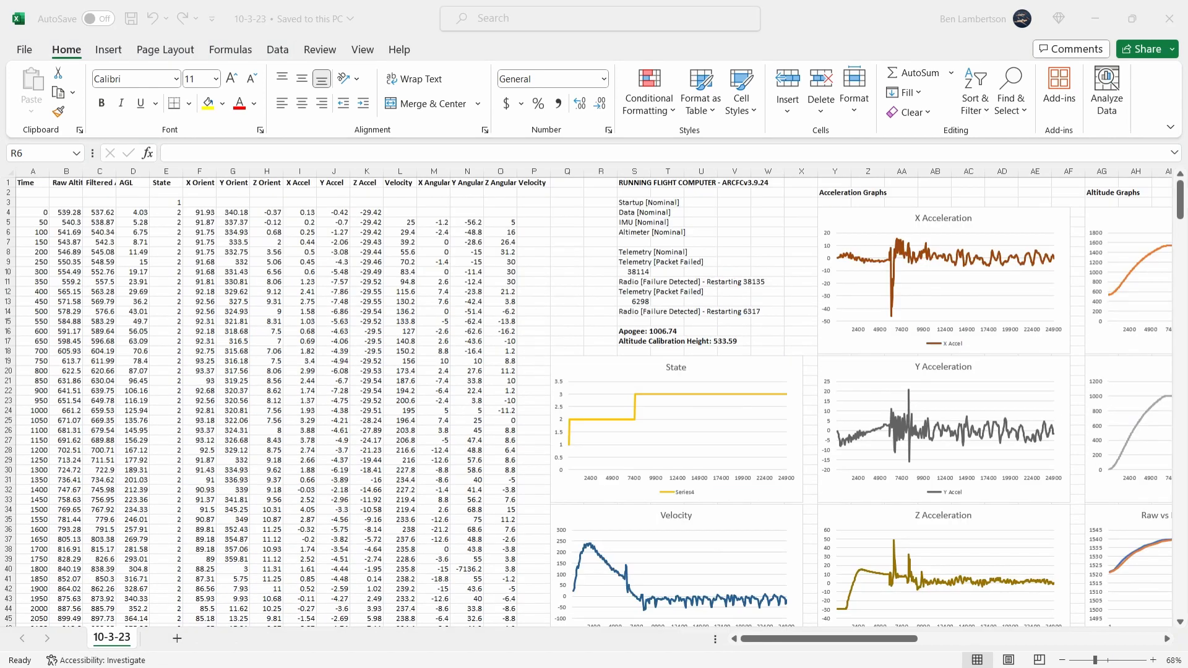
pyautogui.click(599, 232)
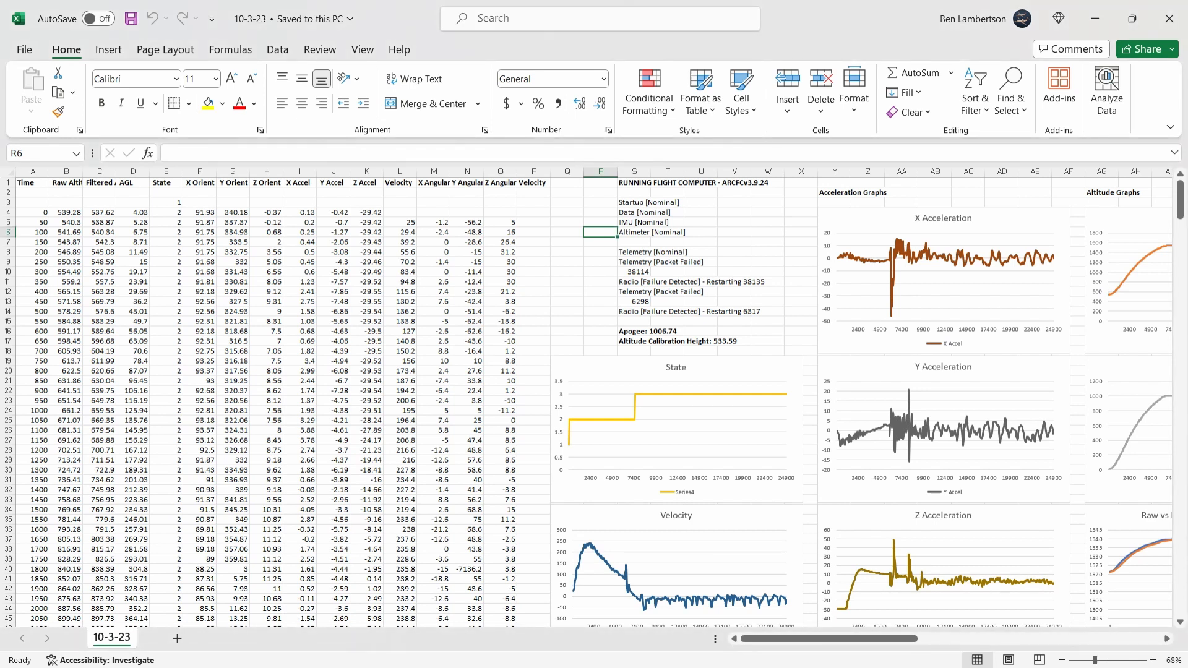
pyautogui.click(799, 342)
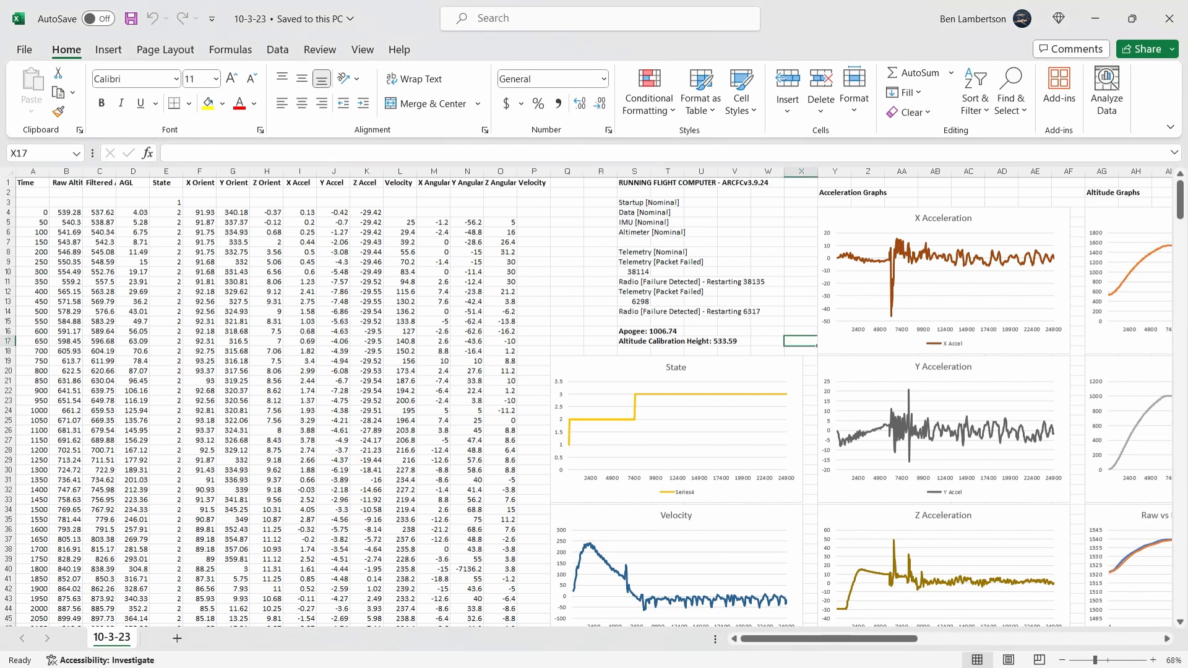
pyautogui.hscroll(3)
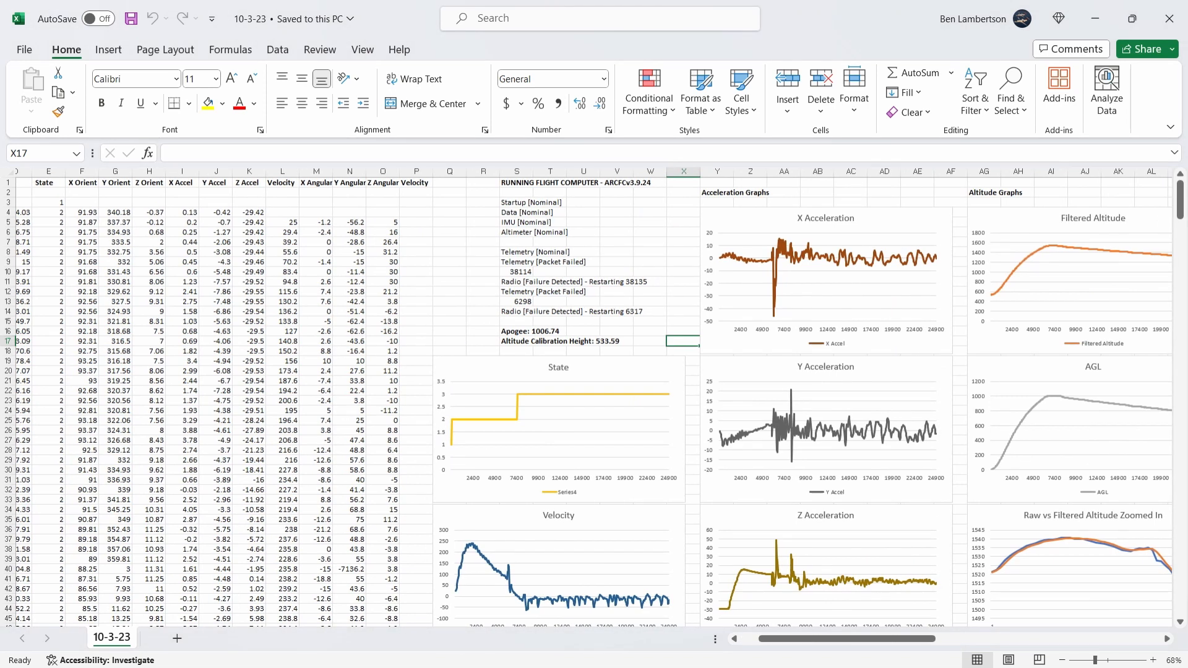
pyautogui.click(682, 311)
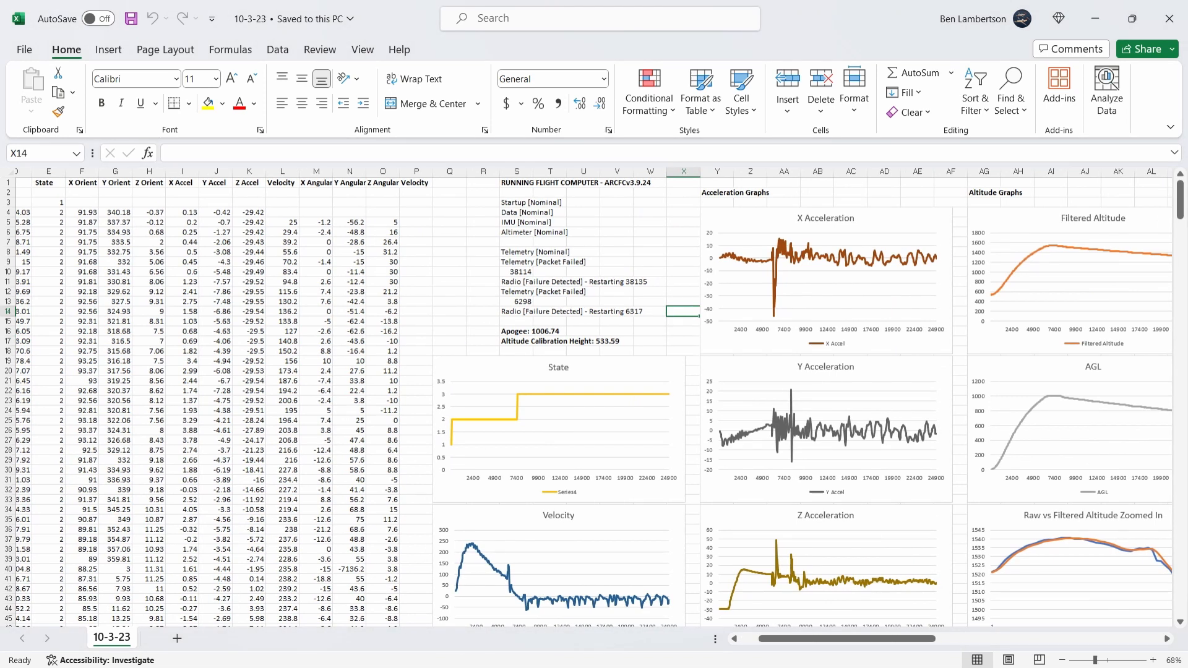
pyautogui.hscroll(3)
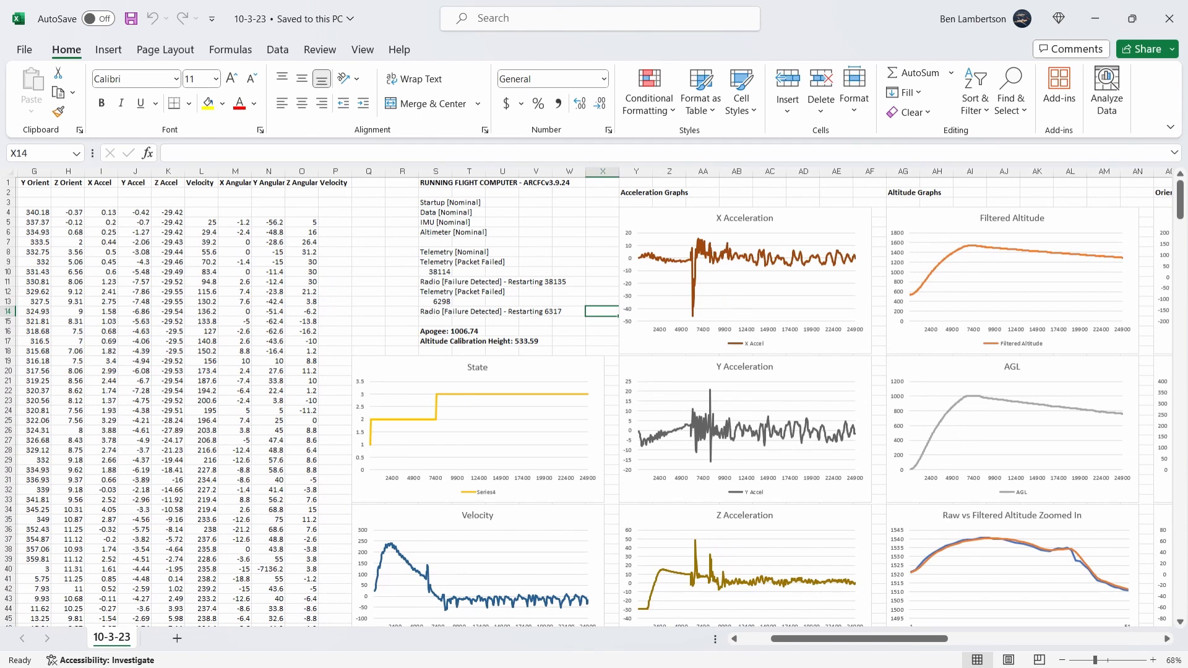
pyautogui.click(568, 232)
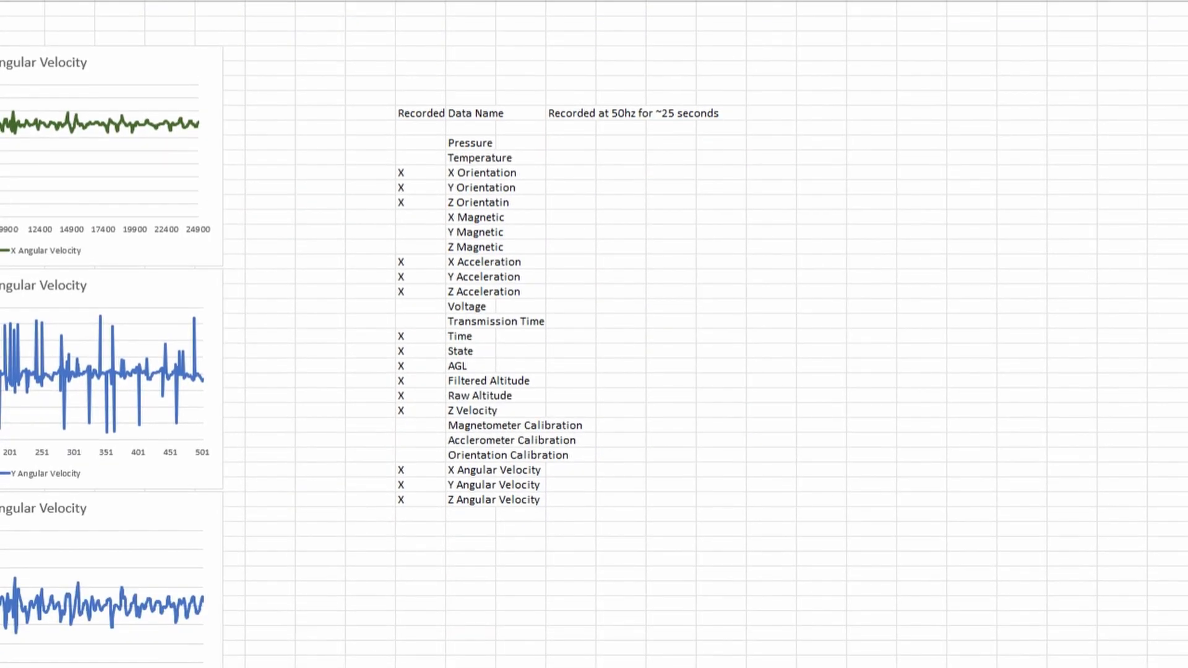
pyautogui.click(470, 142)
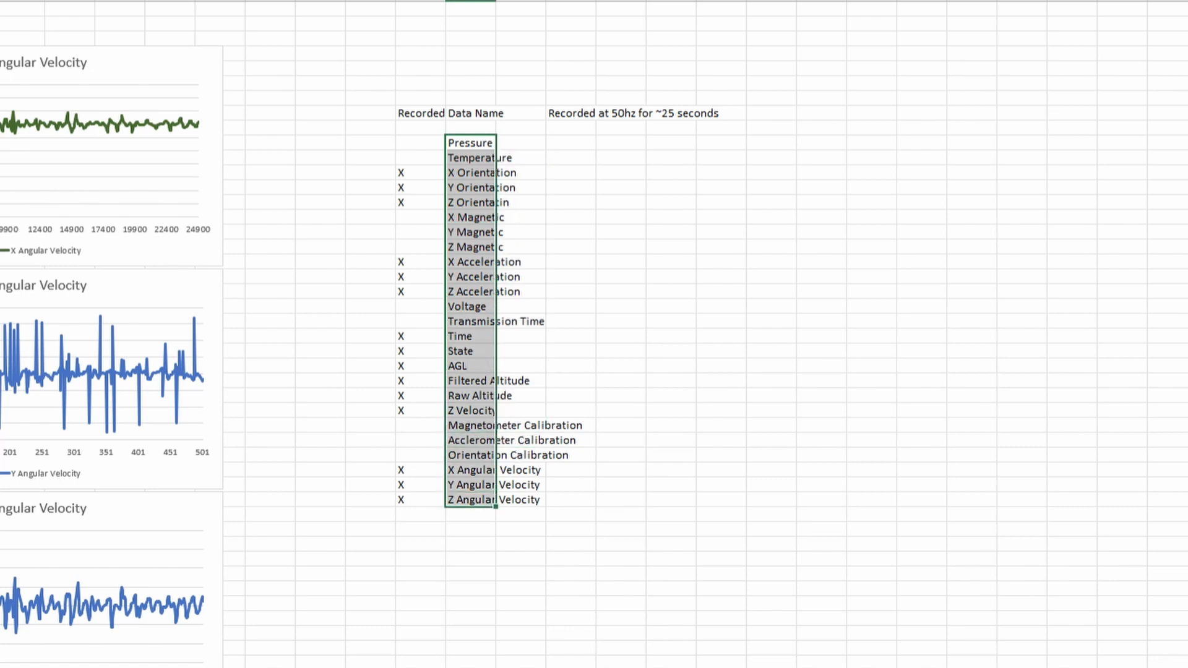
pyautogui.click(418, 500)
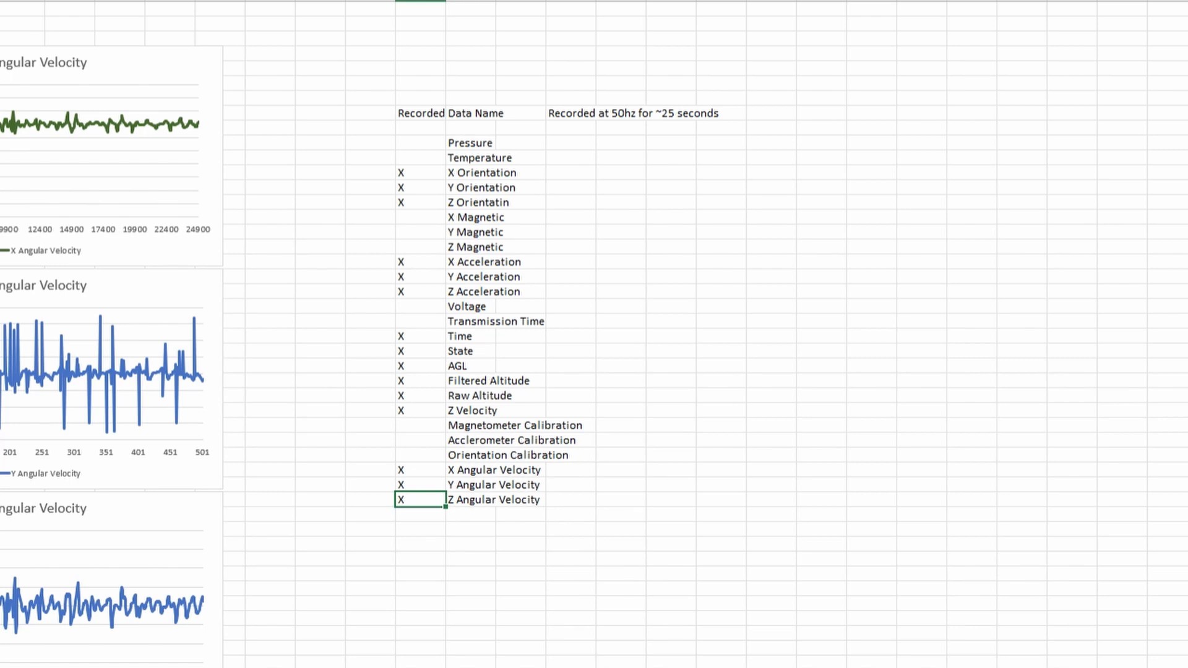
pyautogui.click(421, 455)
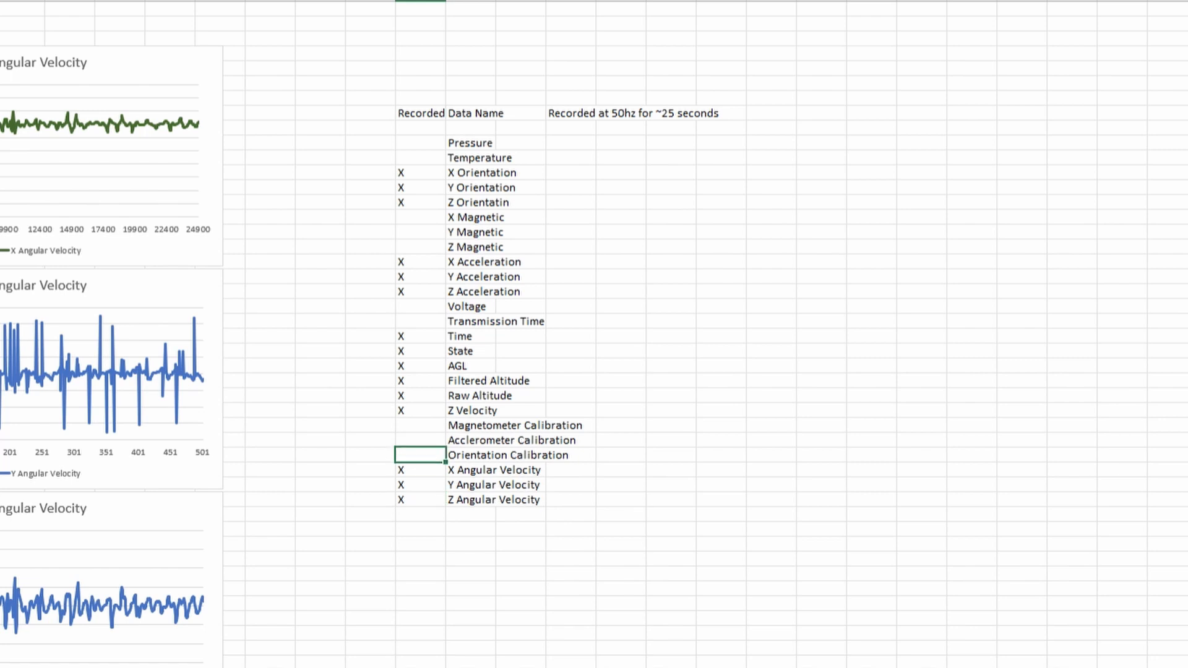
pyautogui.click(419, 440)
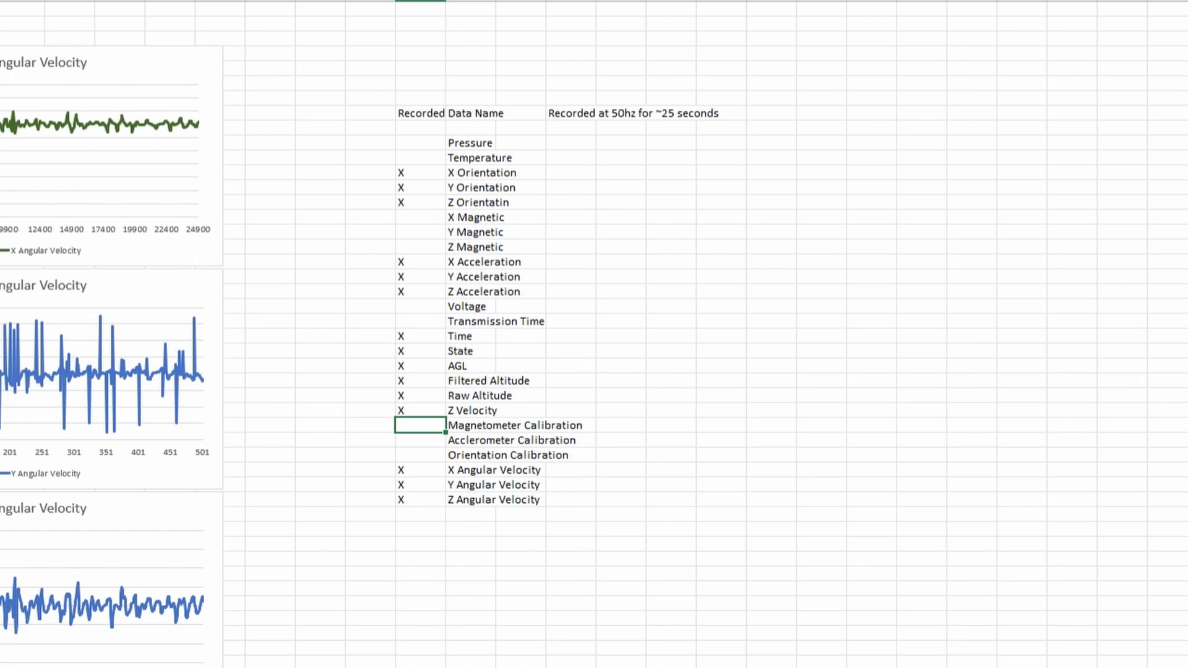
pyautogui.click(419, 320)
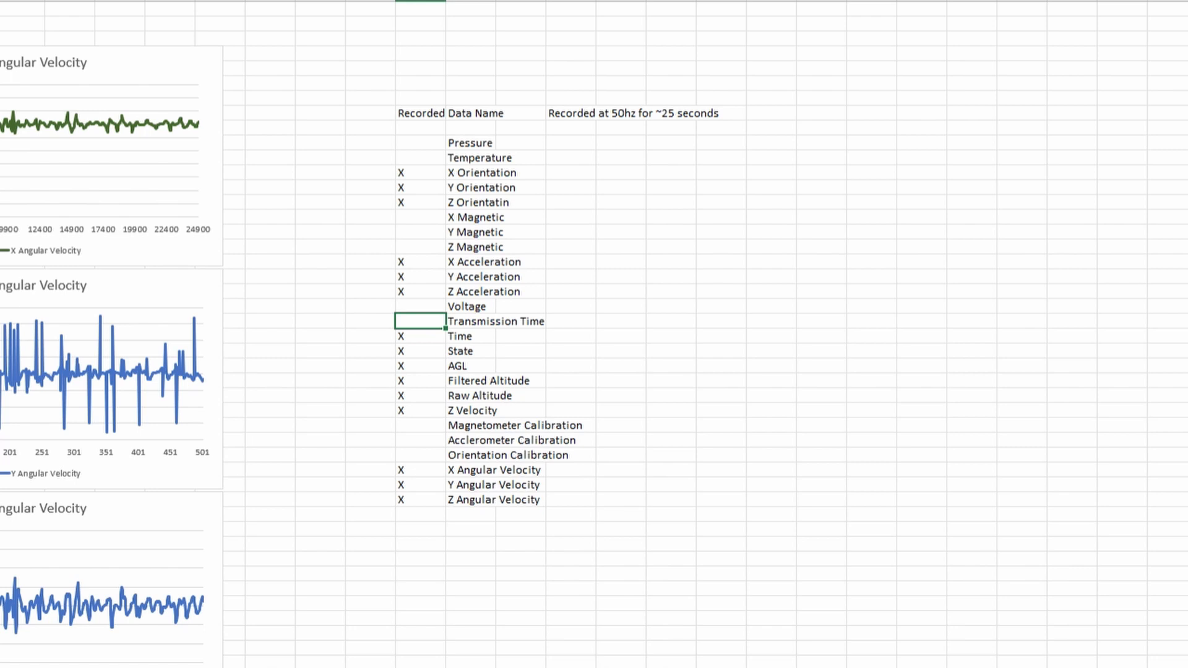
pyautogui.click(420, 306)
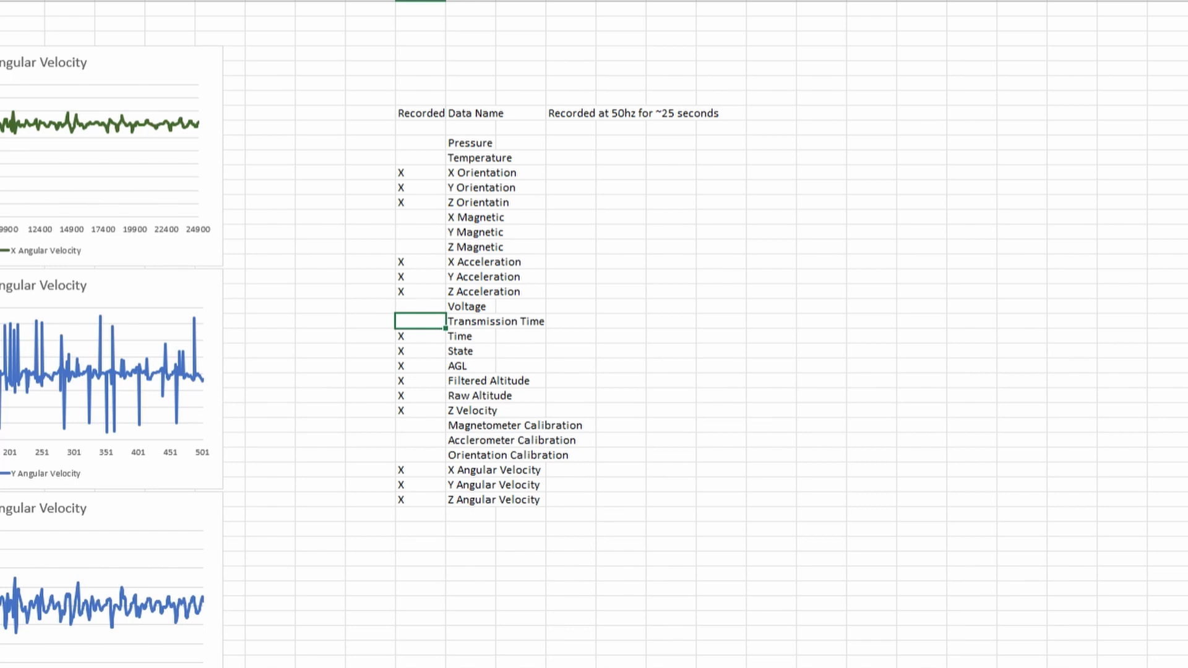
pyautogui.click(496, 321)
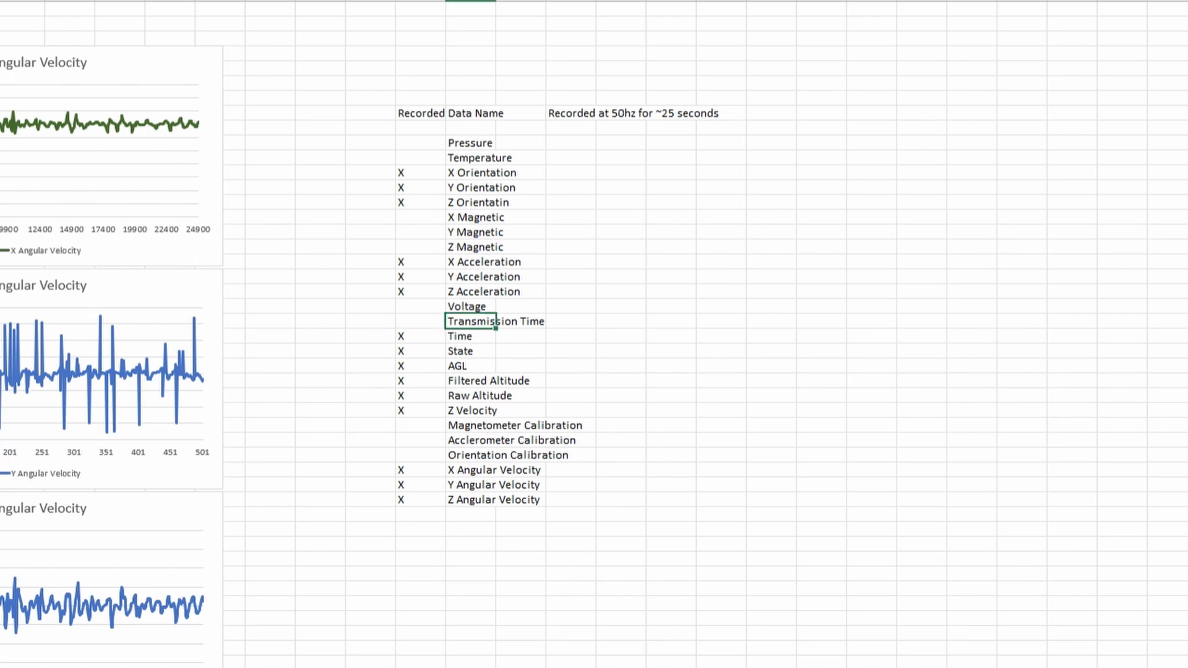
pyautogui.click(468, 307)
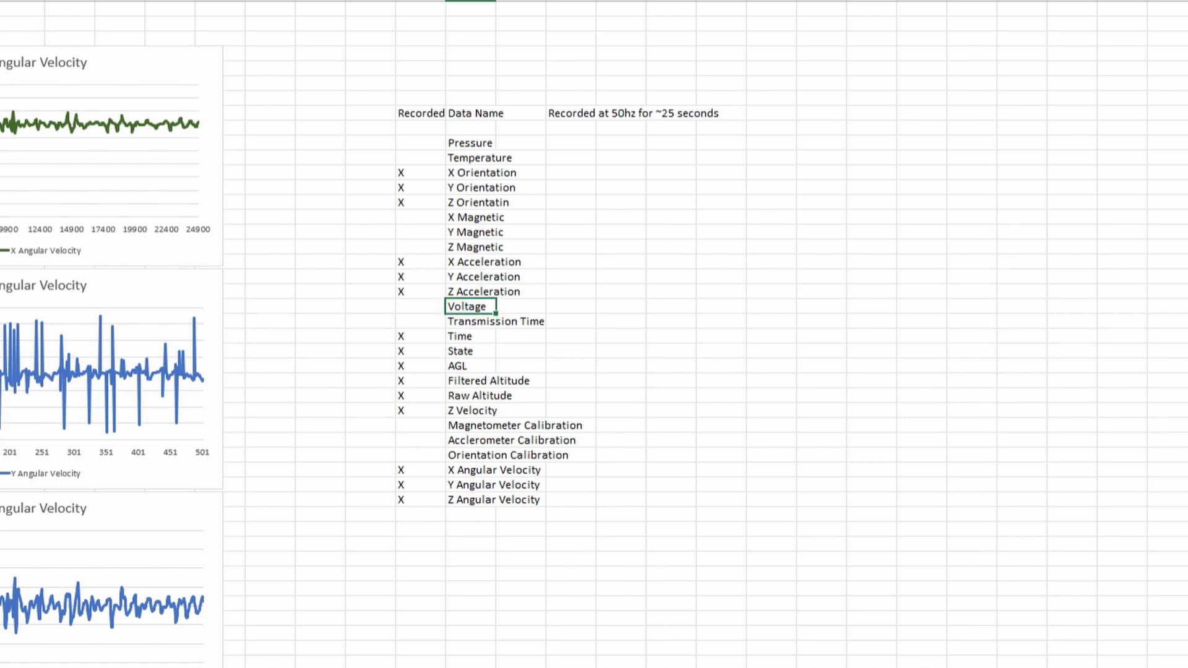
pyautogui.click(419, 307)
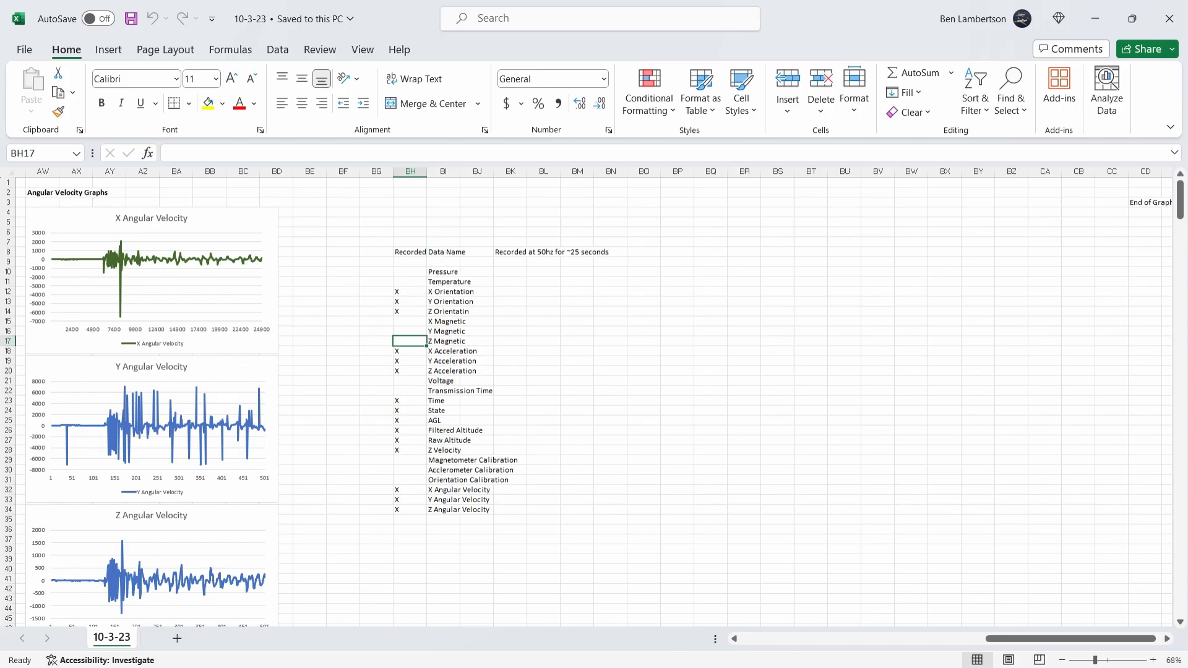
pyautogui.click(410, 321)
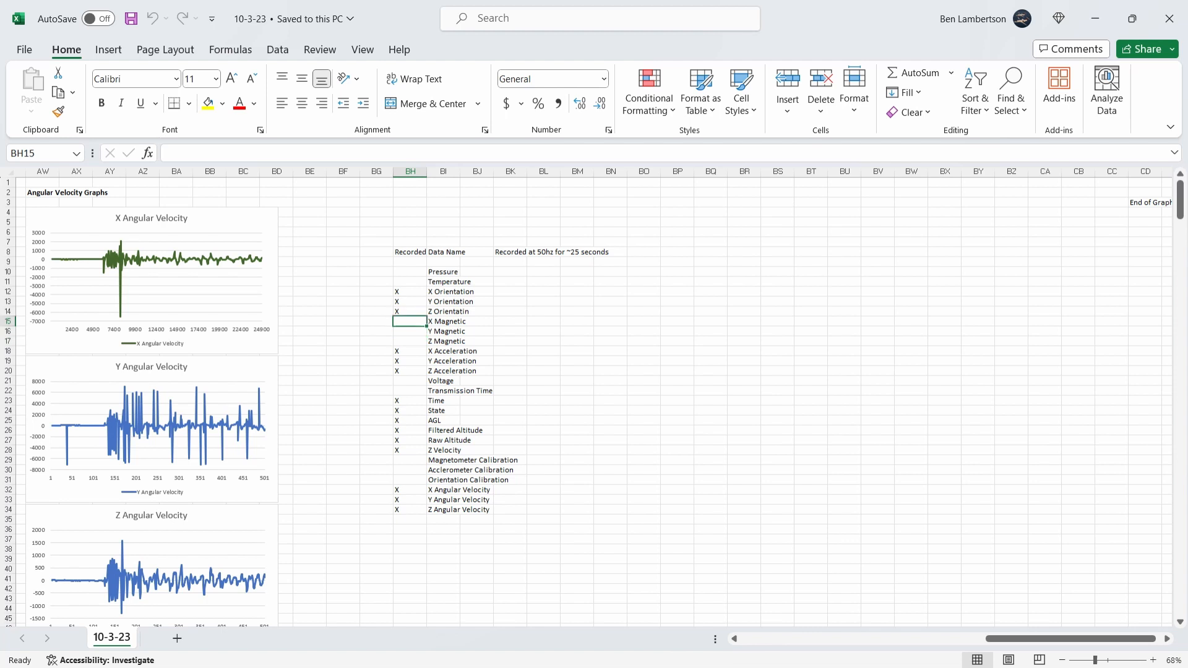
pyautogui.click(476, 320)
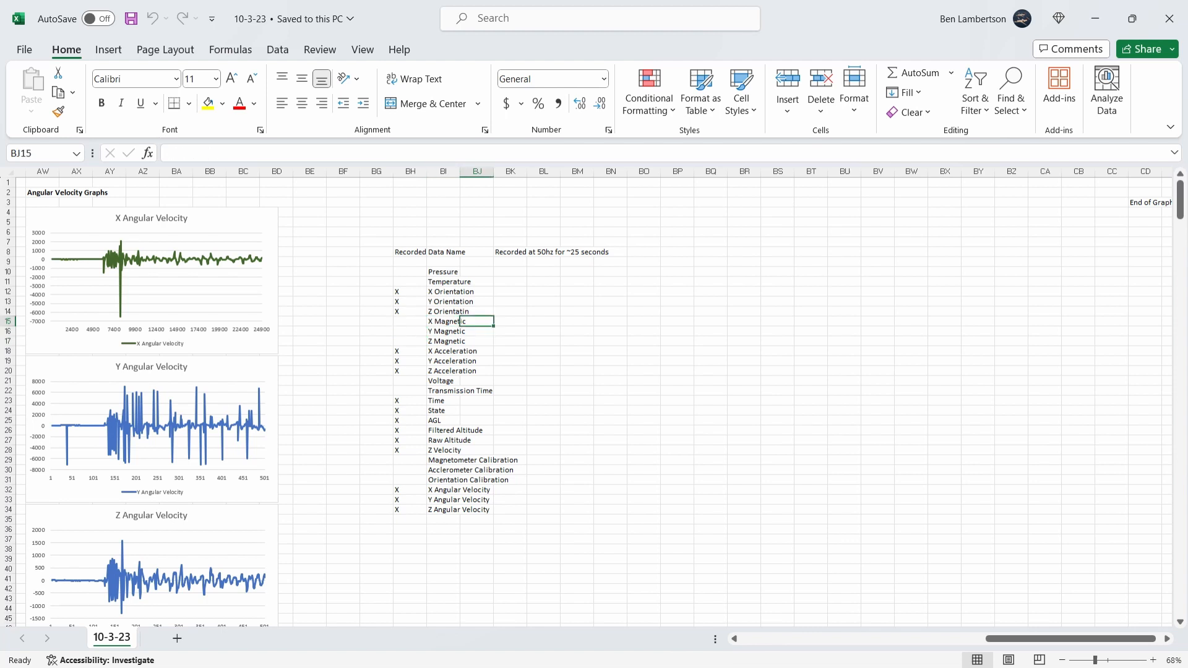
pyautogui.click(509, 321)
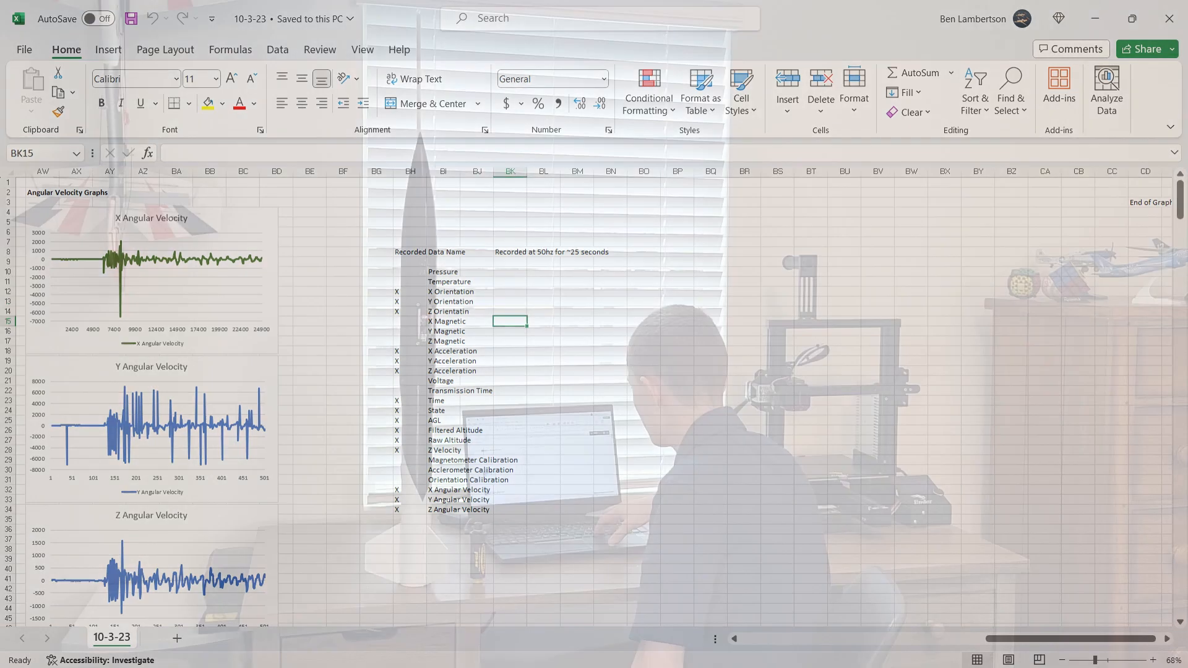
pyautogui.click(410, 281)
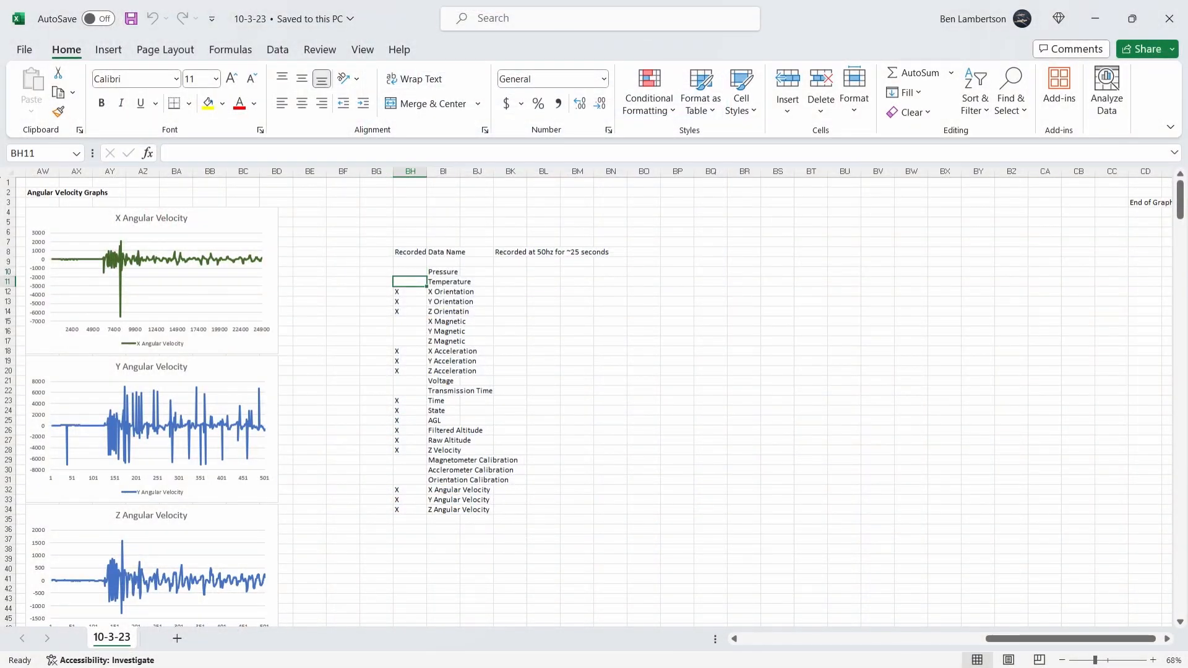
pyautogui.click(443, 281)
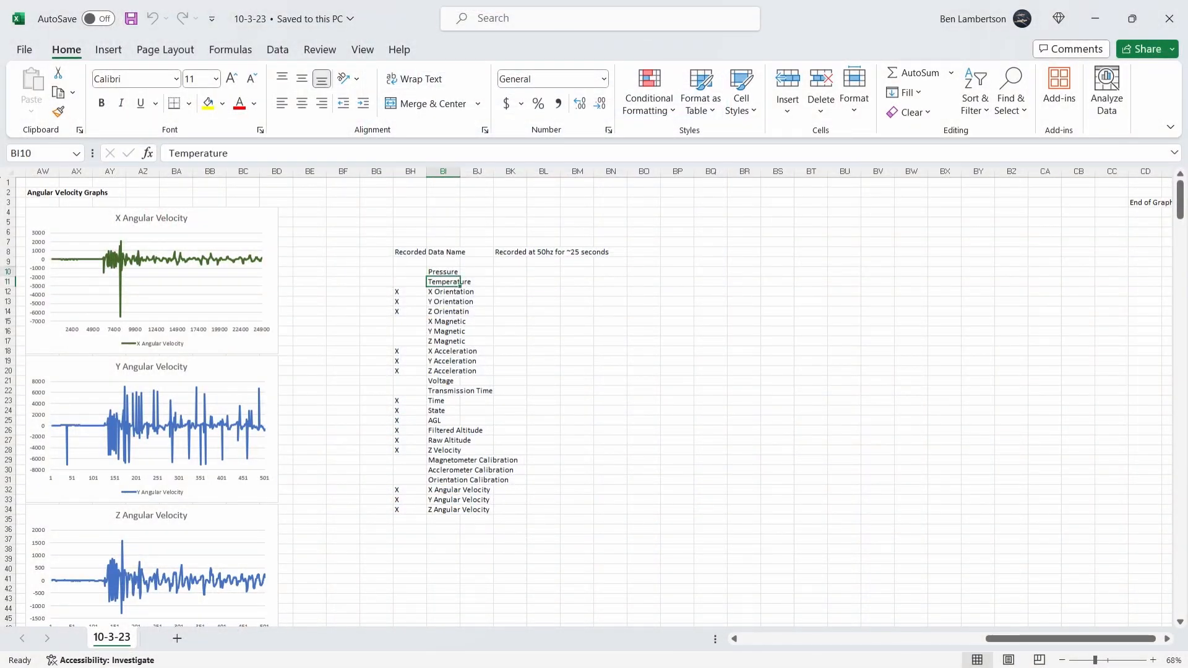
pyautogui.click(411, 271)
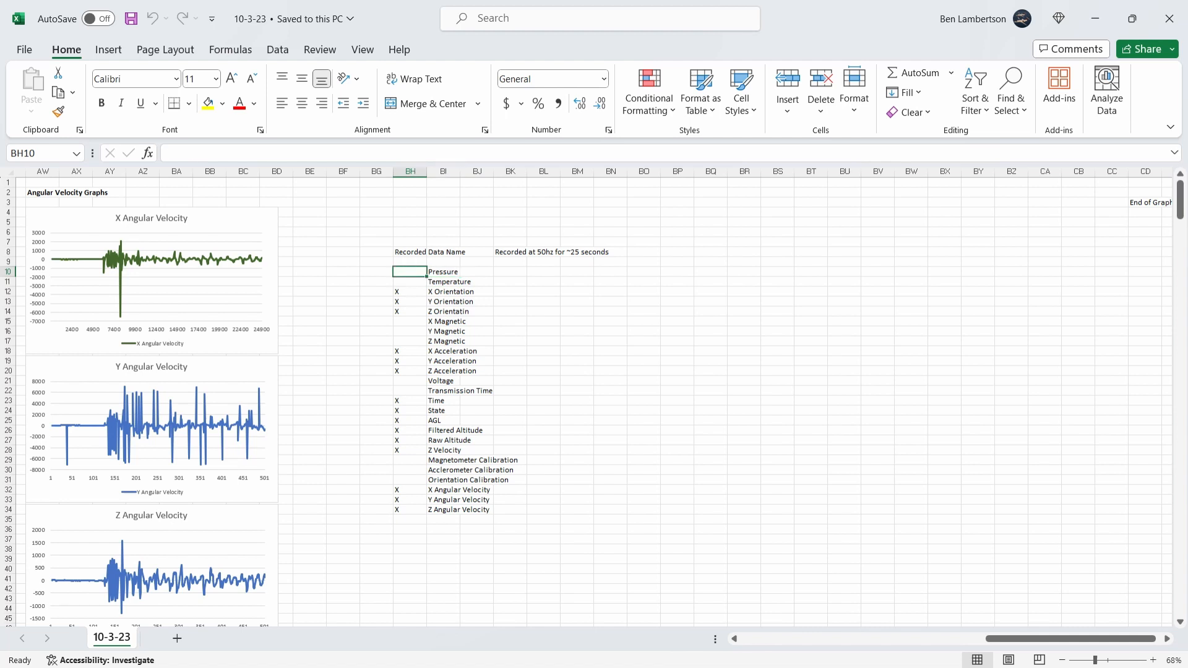